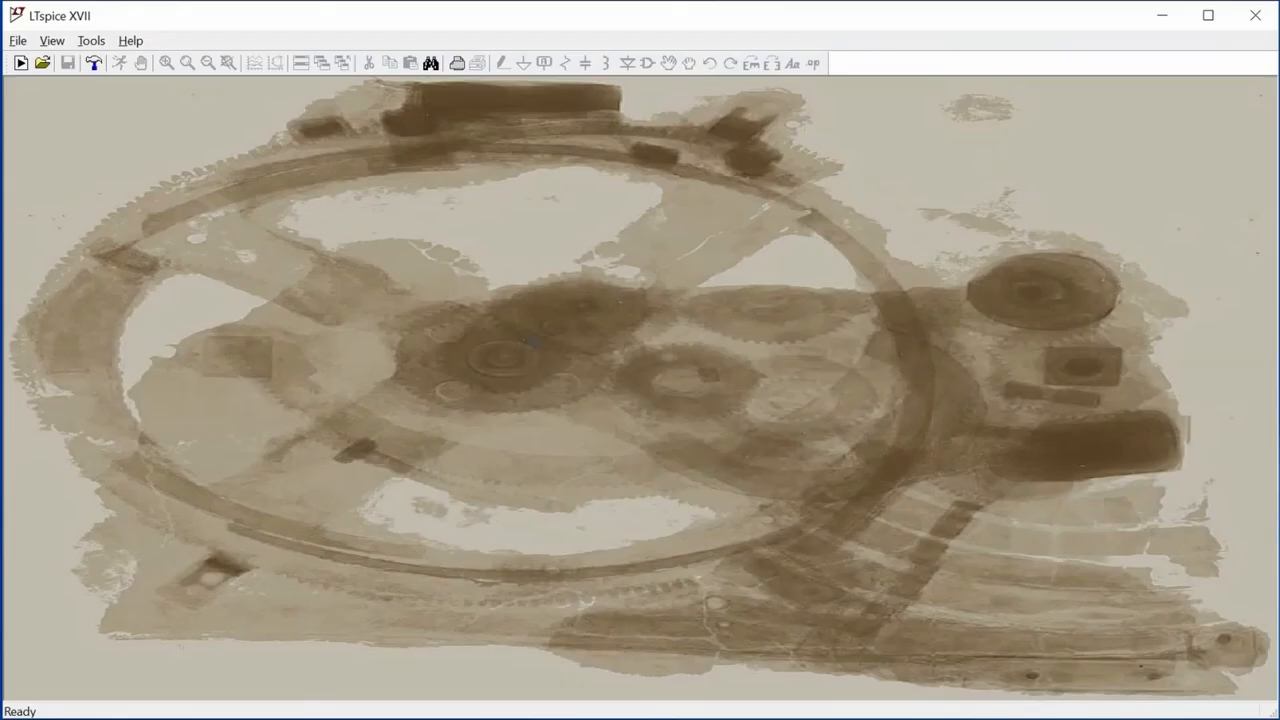
Start a new blank schematic, Draft1, with the component library showing
click(18, 66)
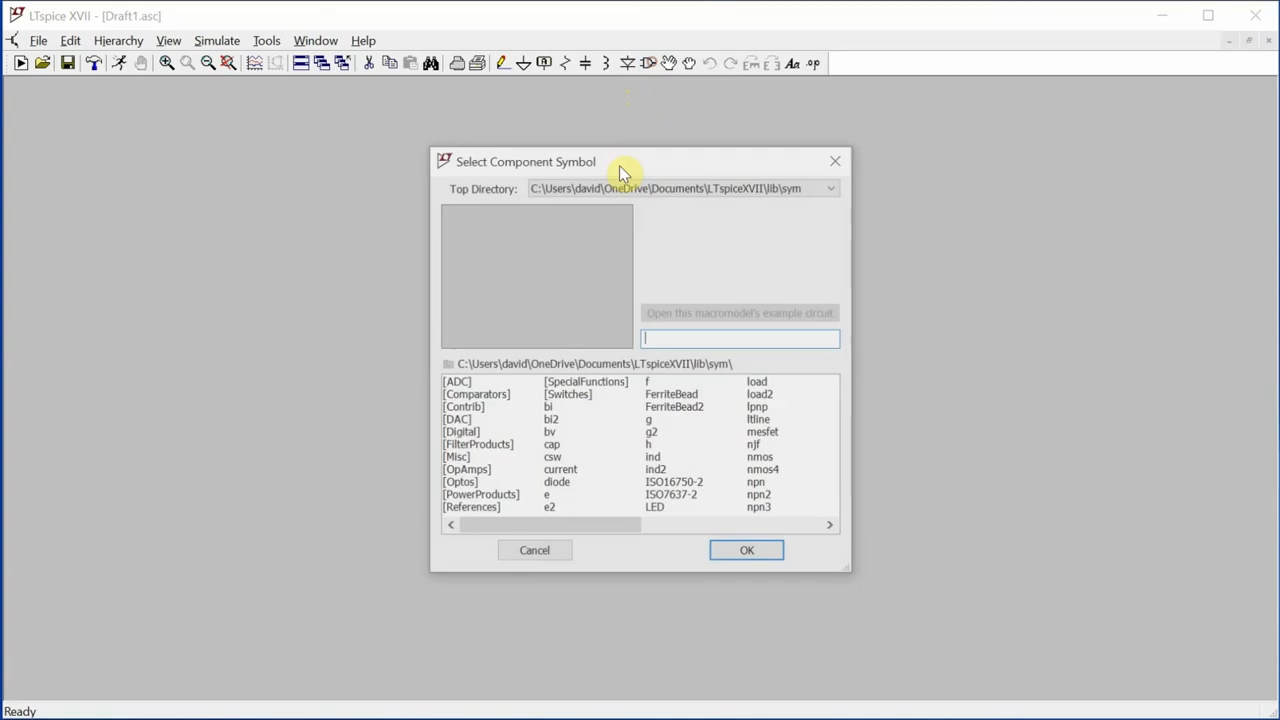
Find the 'voltage' part in the library and place V1 on the canvas
click(666, 457)
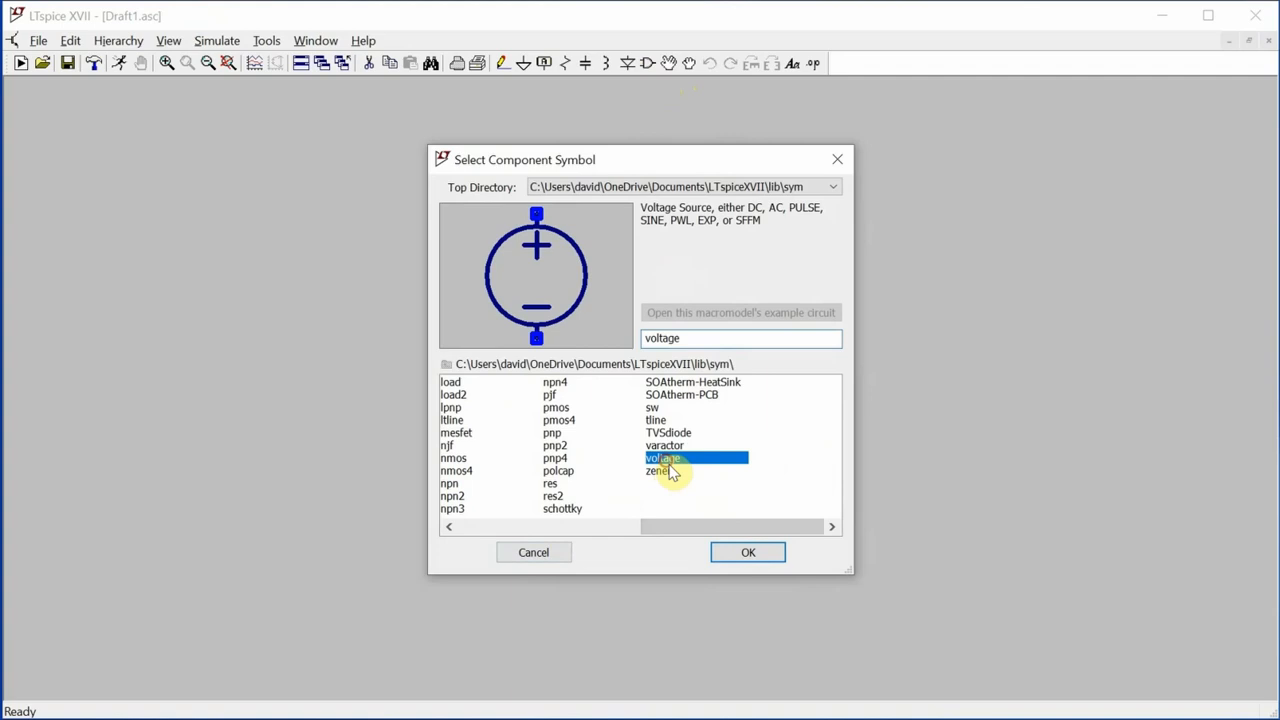
click(747, 552)
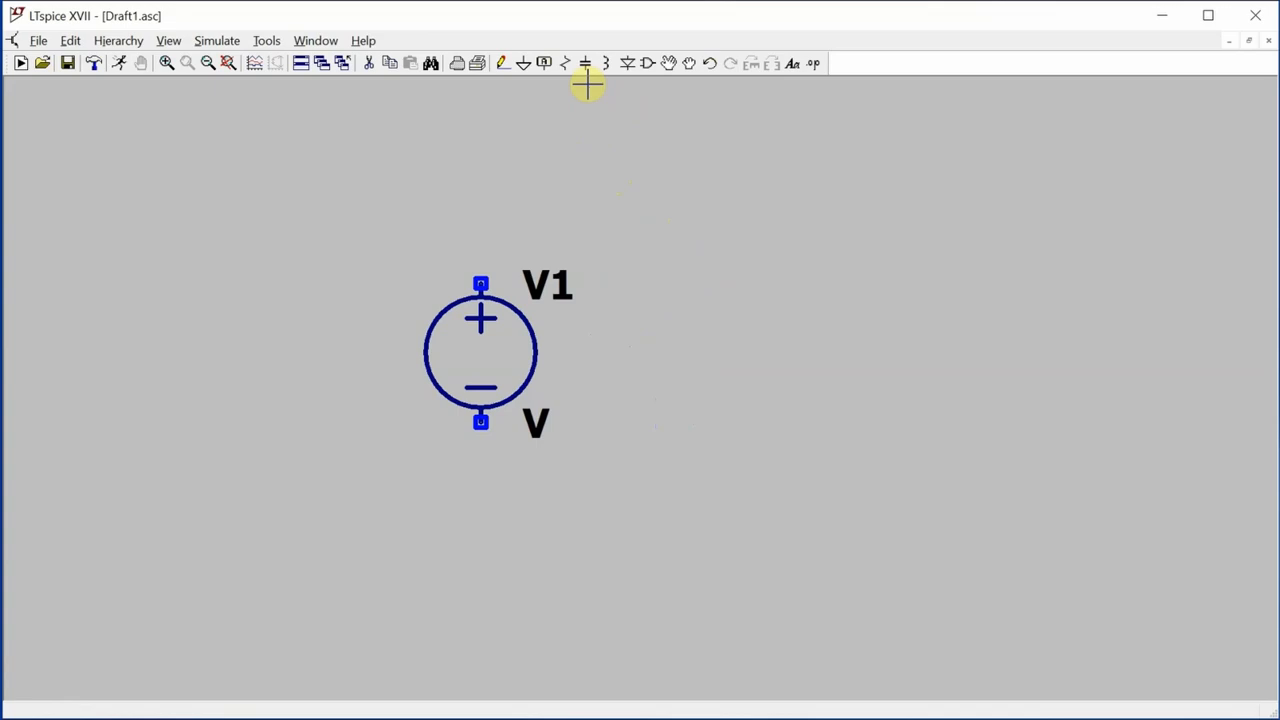
Add resistor R1 and capacitor C1 in a wired loop with V1, plus a ground symbol
click(810, 395)
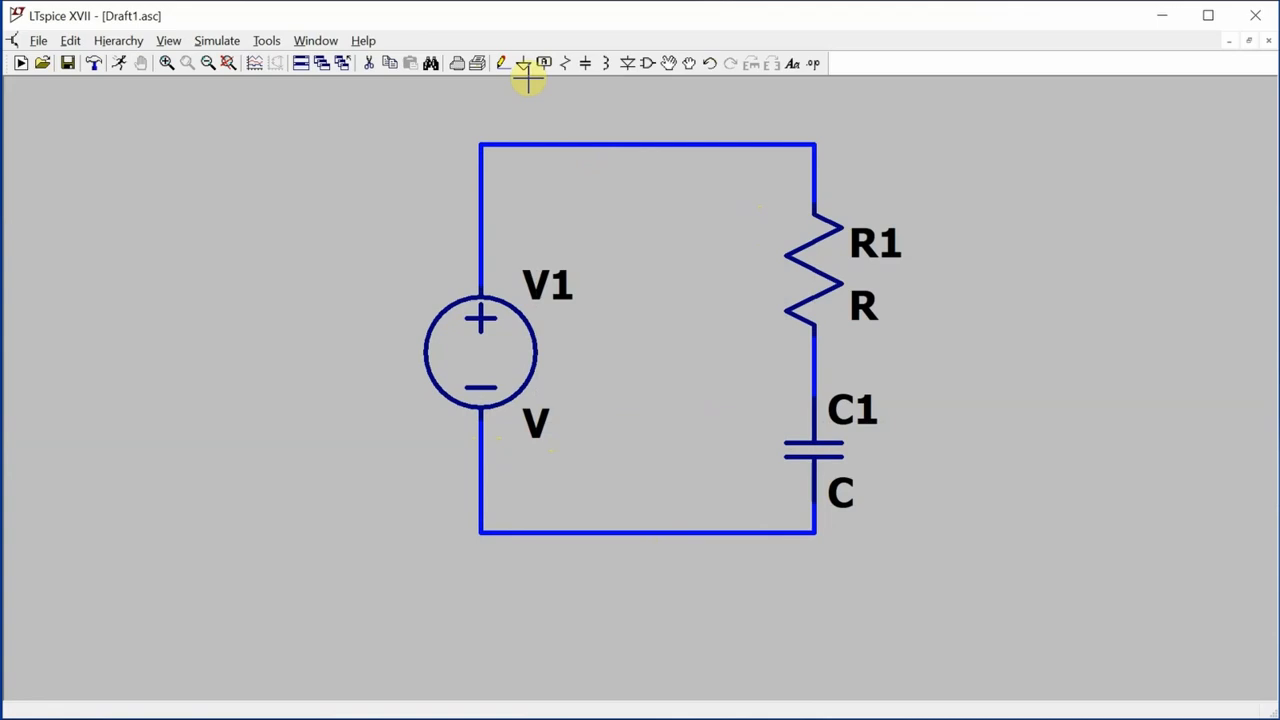
click(480, 532)
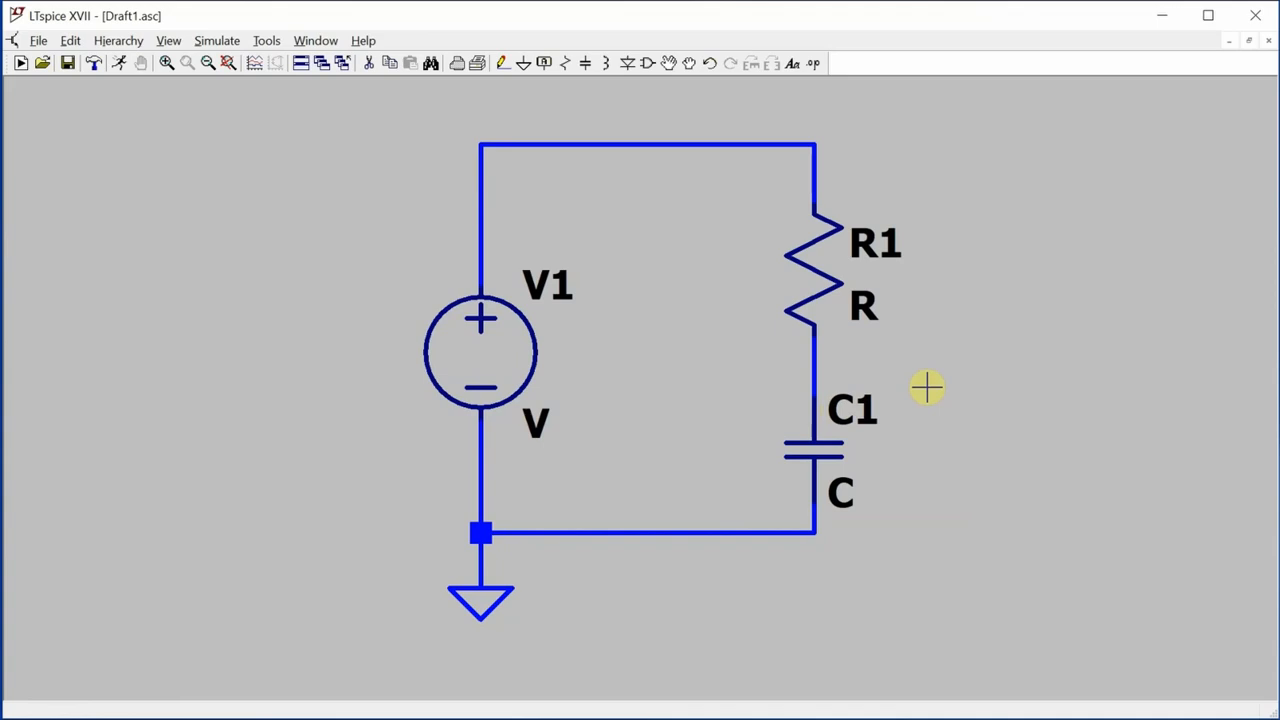
mouse_move(532, 422)
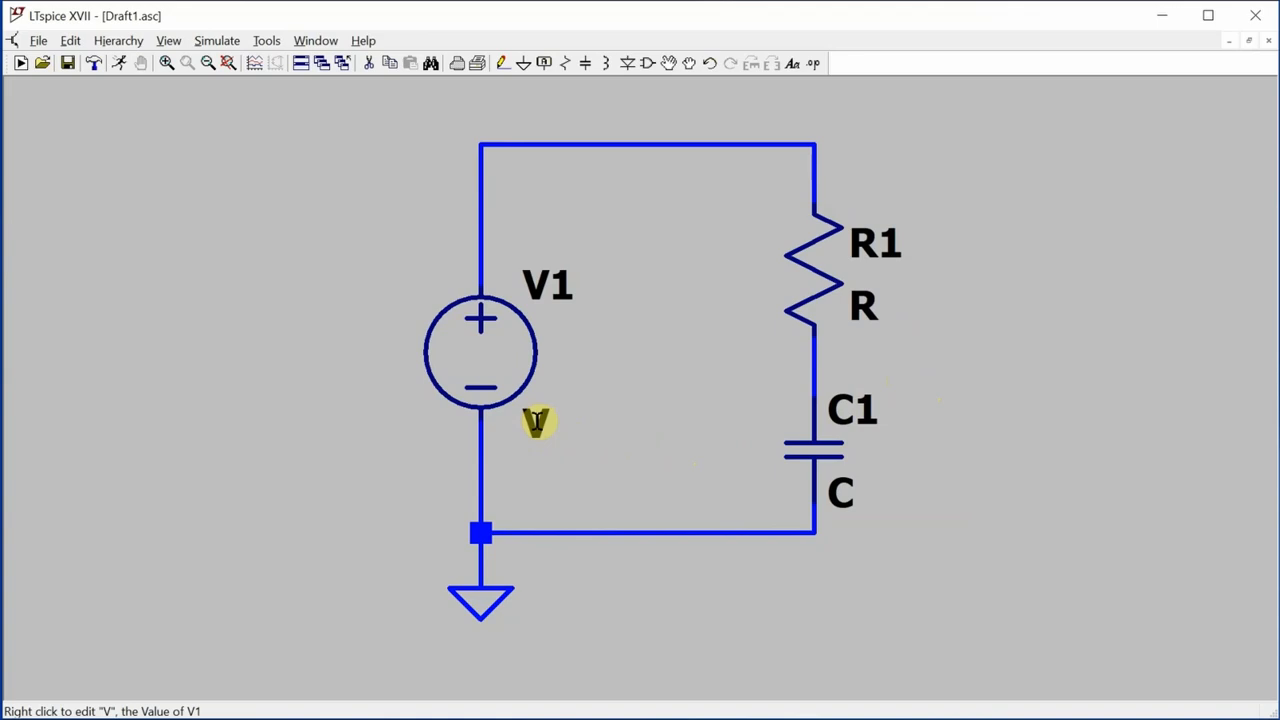
Set V1 to 15, R1 to 10k and C1 to 100µ
right_click(864, 305)
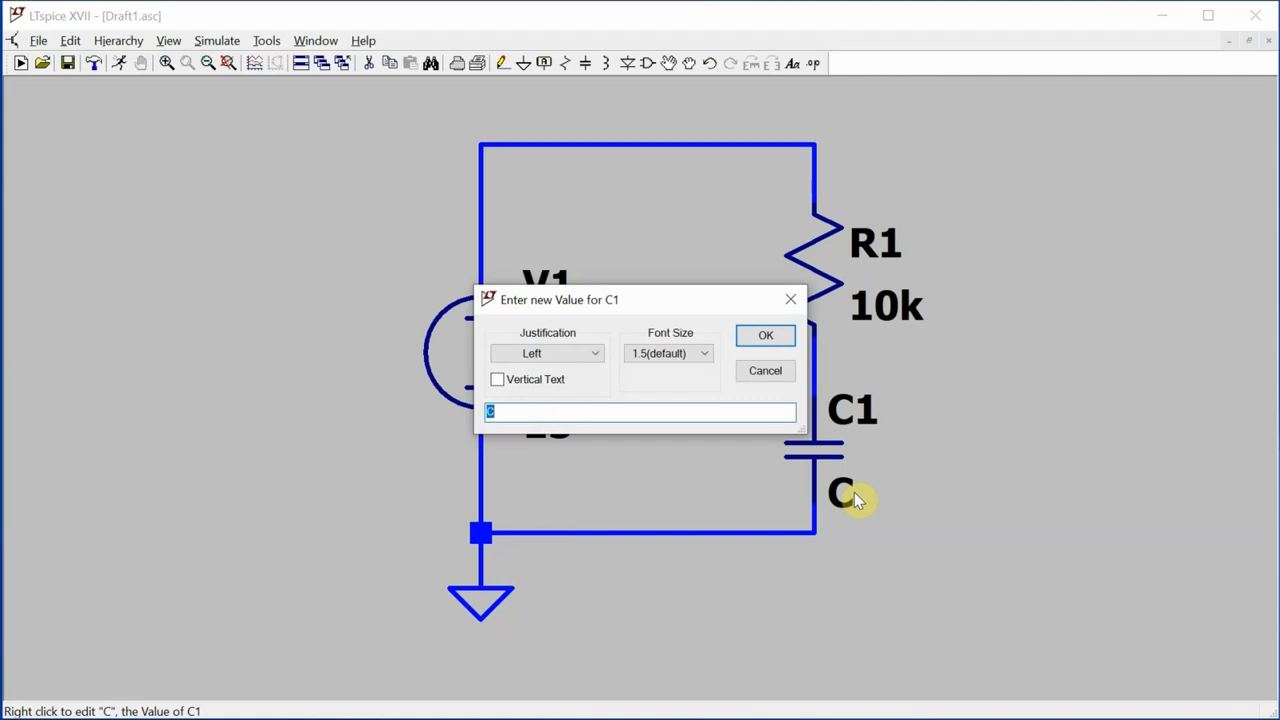
click(764, 335)
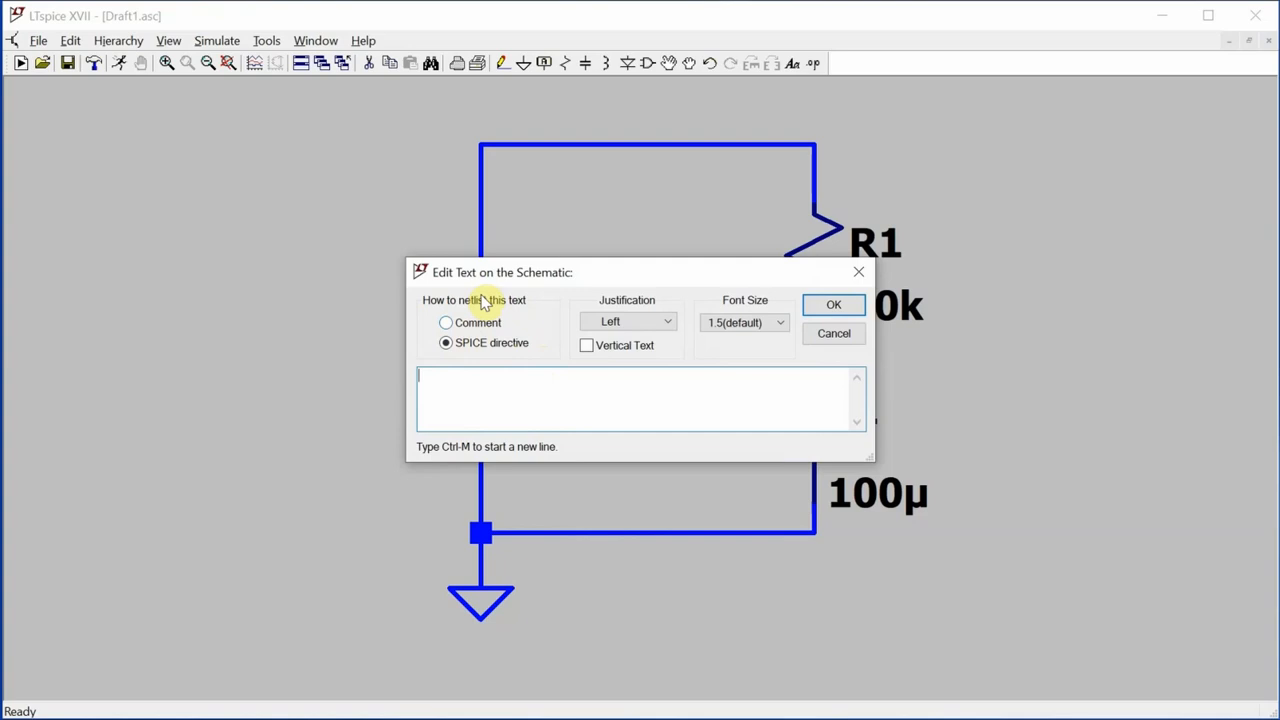
mouse_move(460, 410)
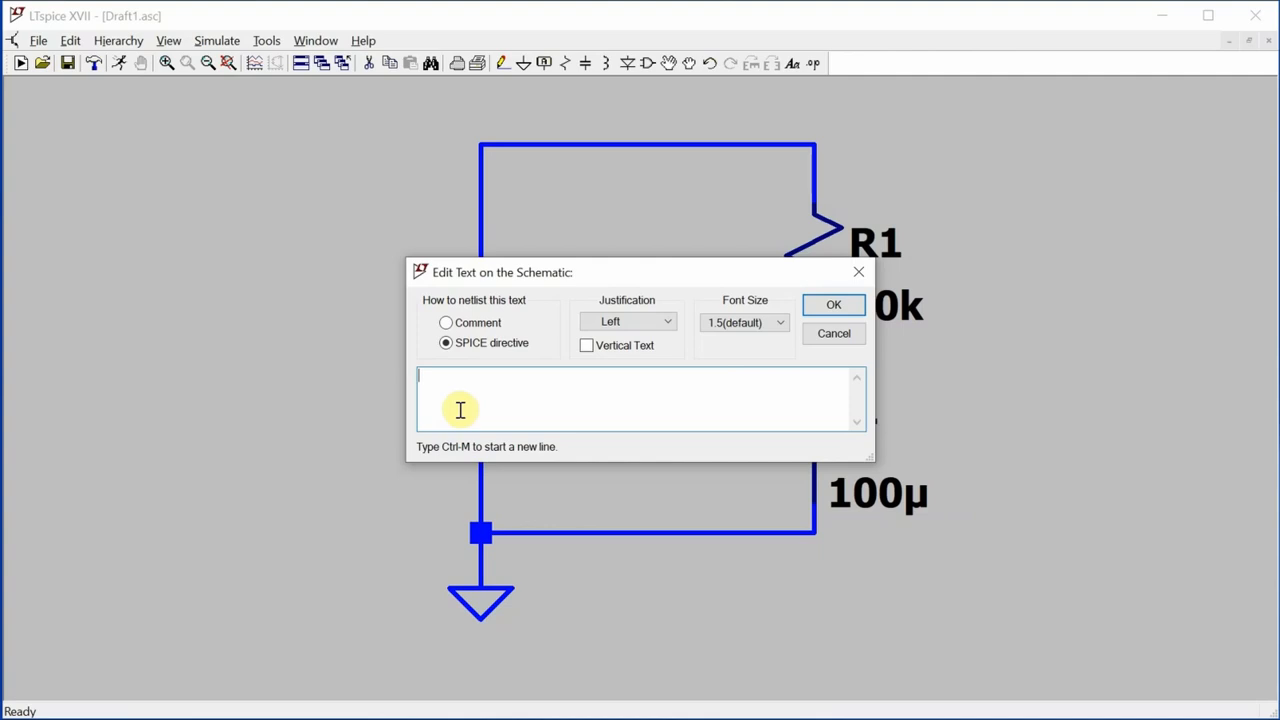
Place the transient directive .tran .1 10 beneath the circuit
text(tran)
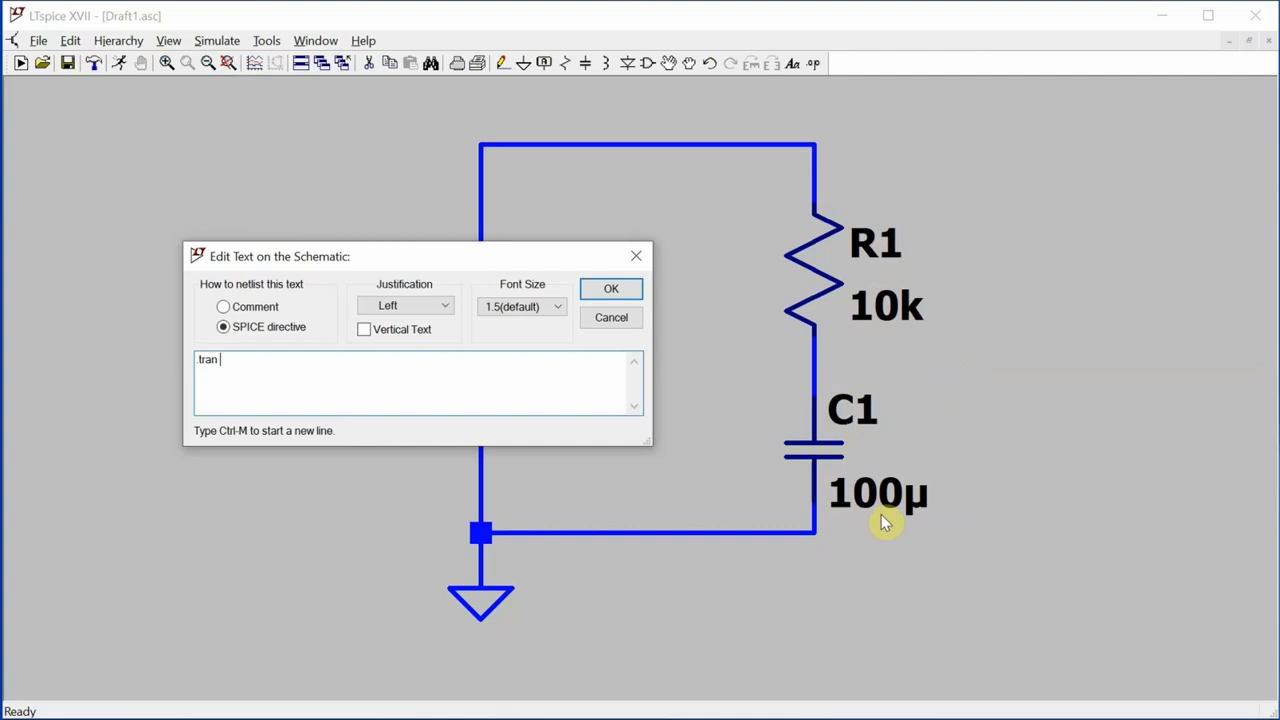
mouse_move(957, 472)
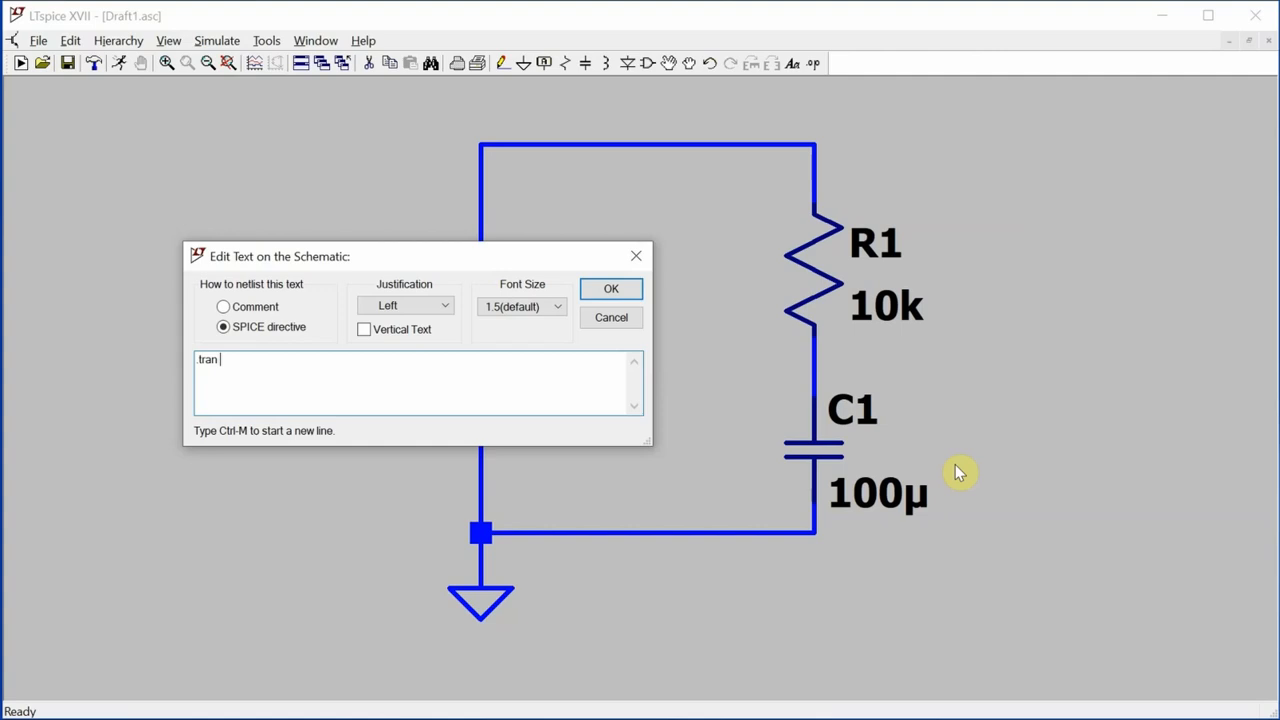
click(611, 288)
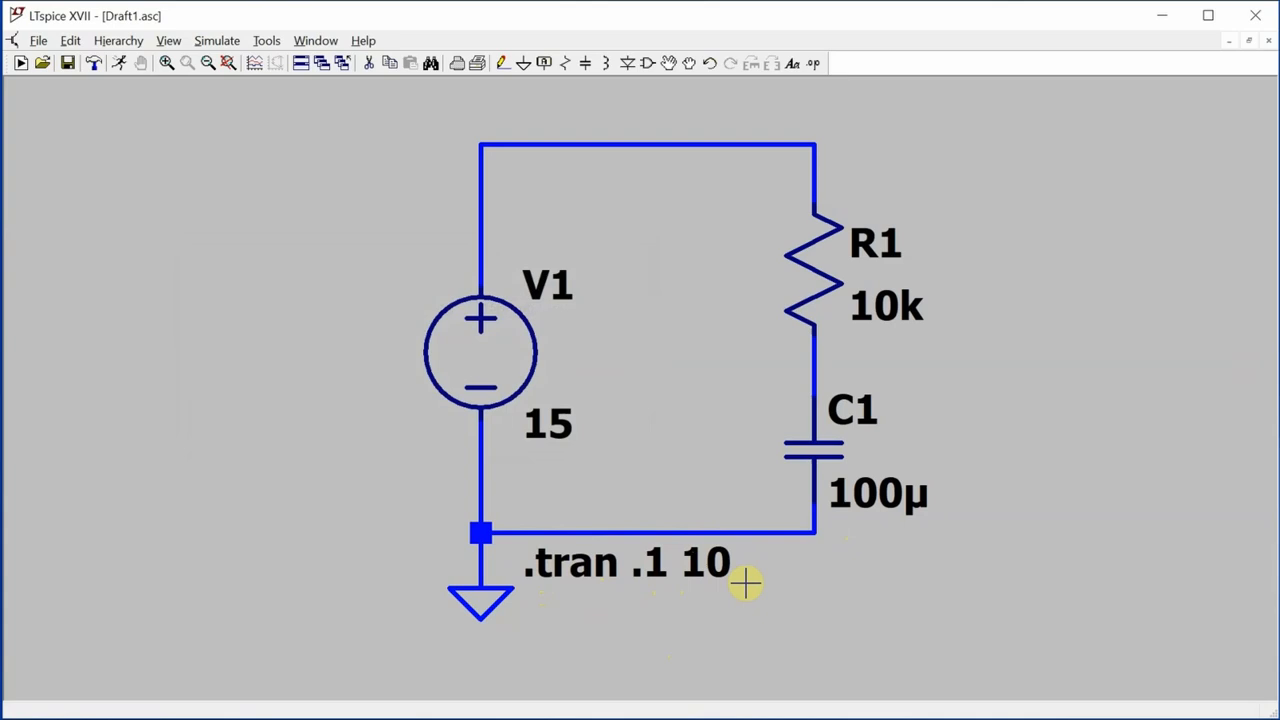
mouse_move(958, 338)
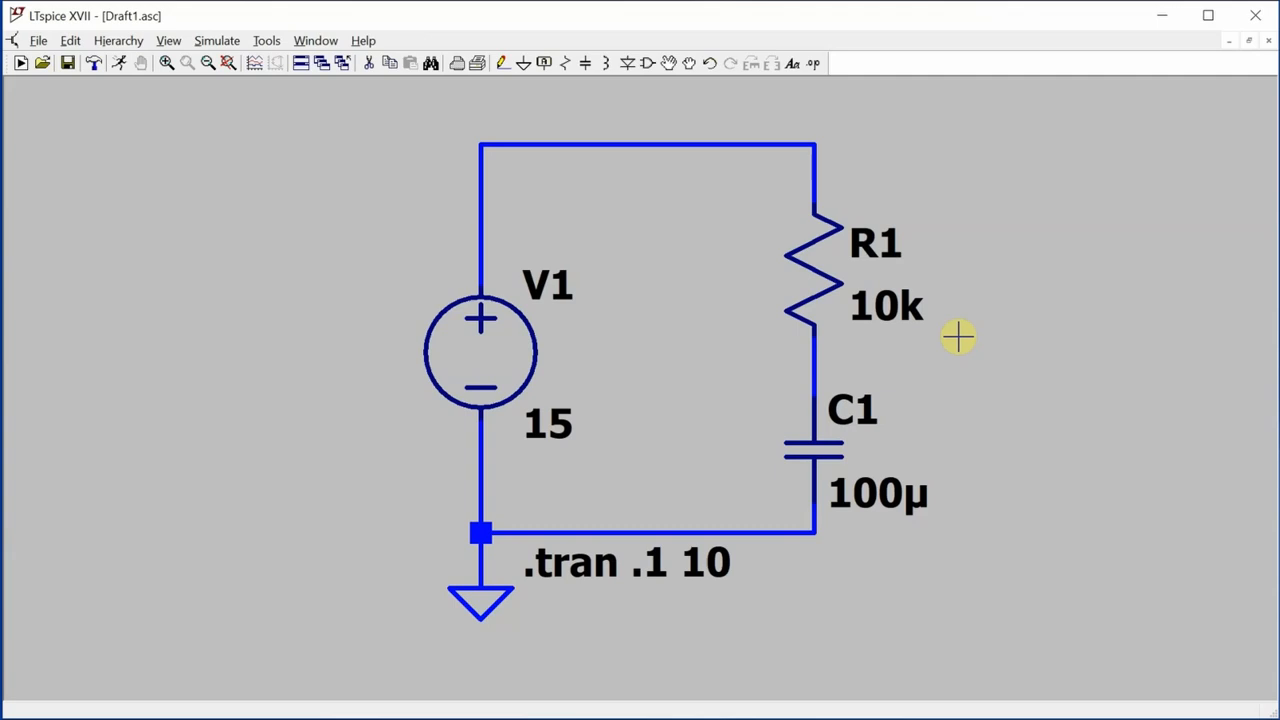
mouse_move(963, 482)
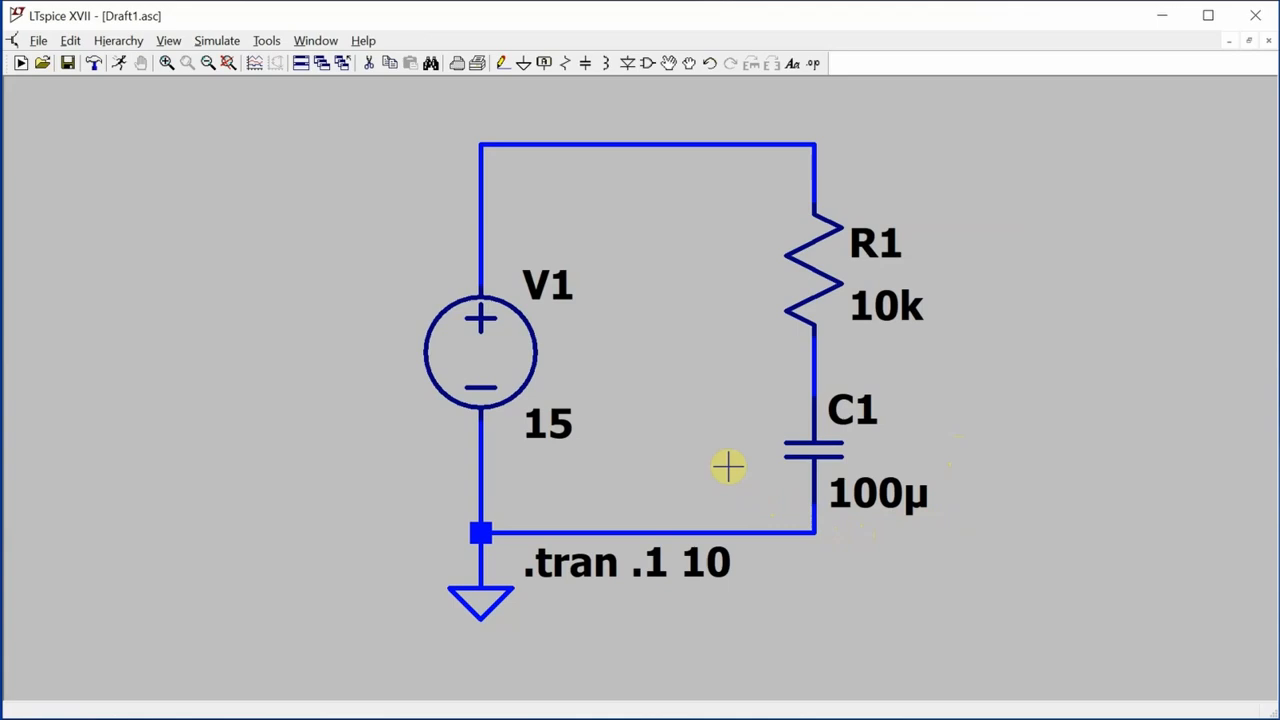
mouse_move(645, 355)
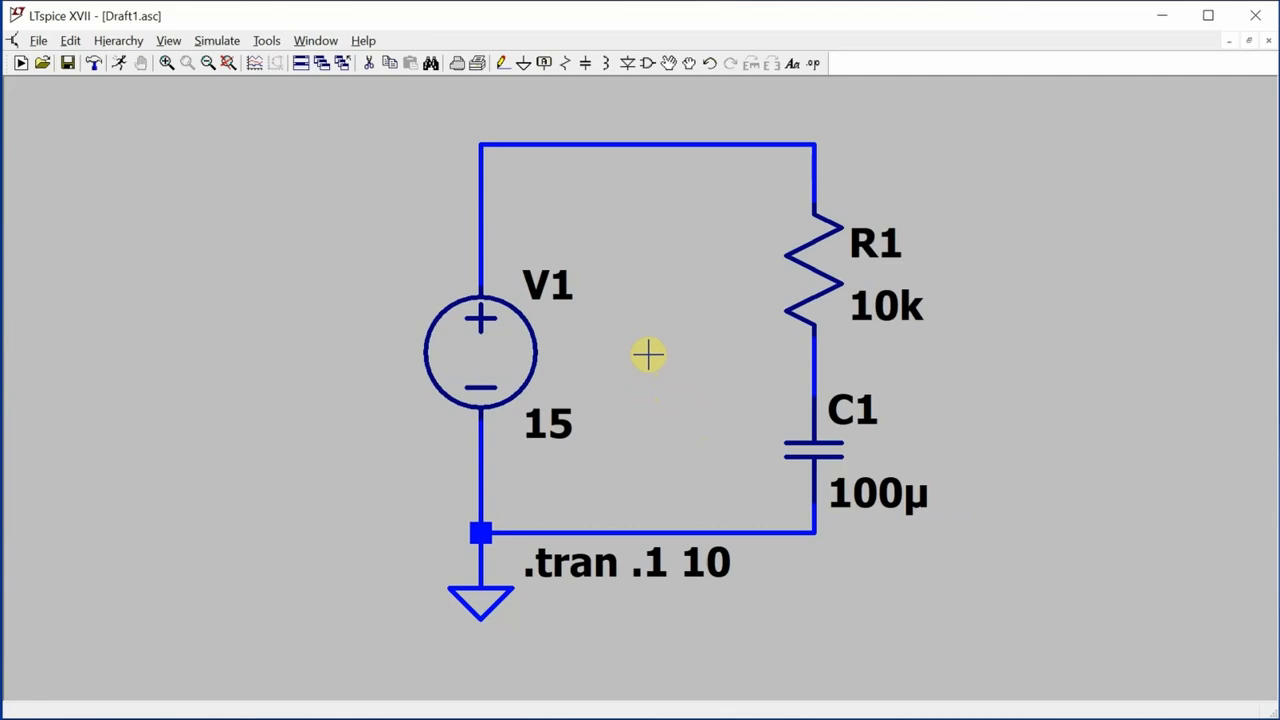
mouse_move(840, 454)
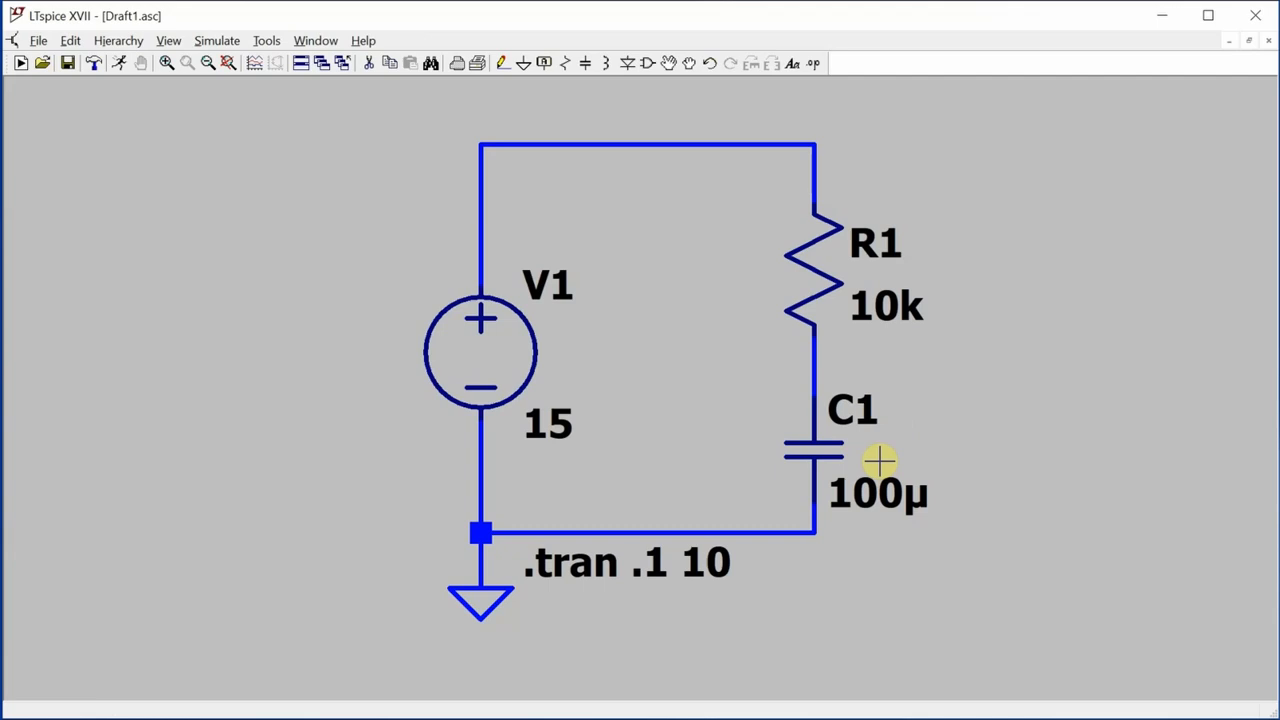
mouse_move(1224, 442)
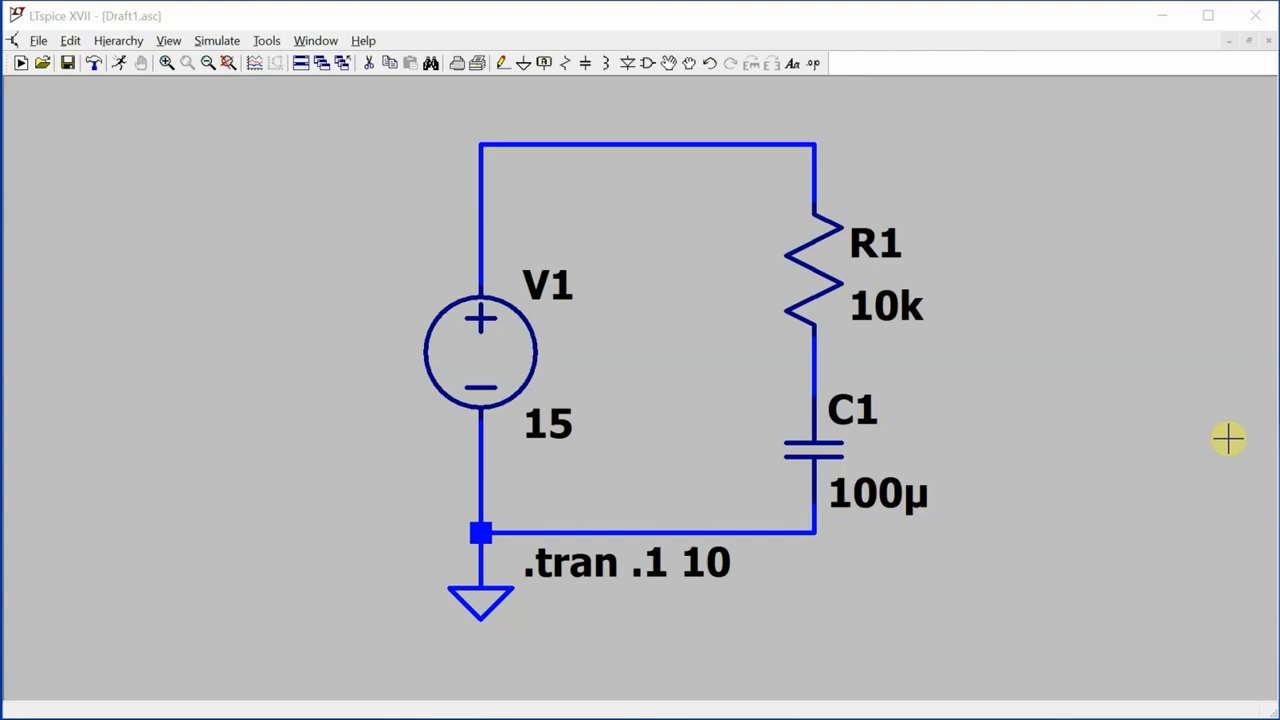
mouse_move(949, 383)
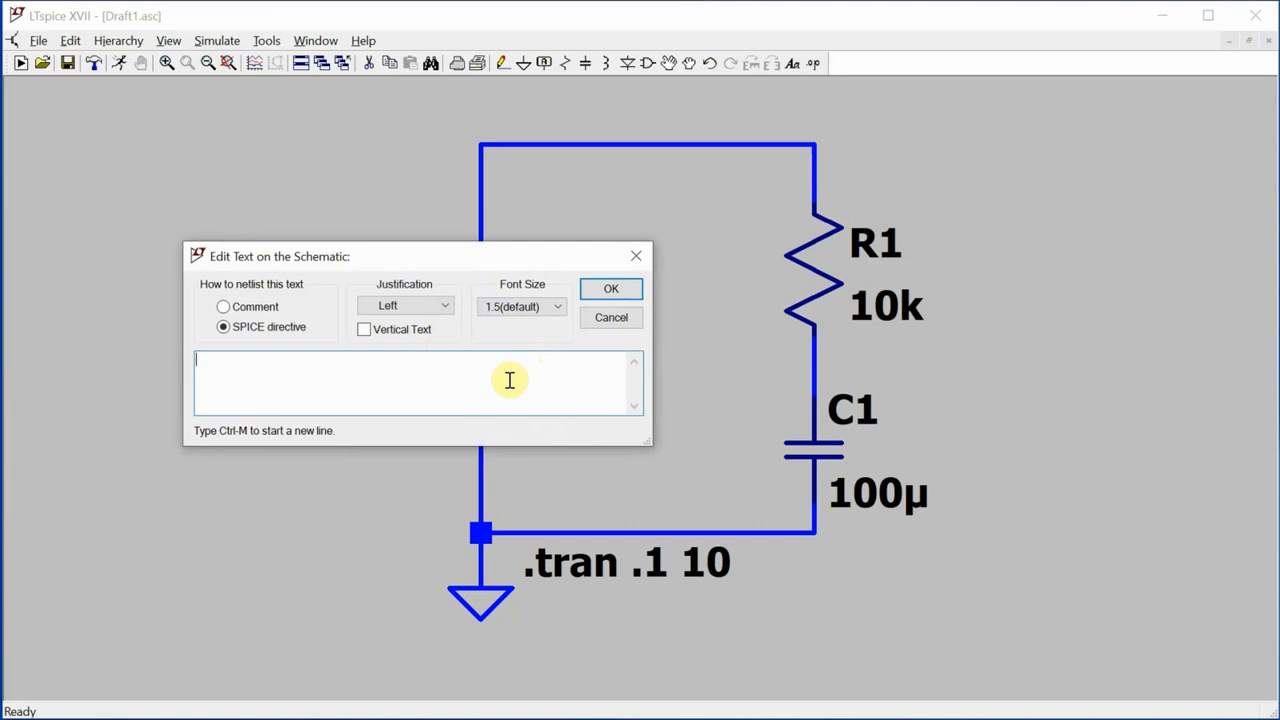
Add an .ic V(VC1)=0 directive and label the capacitor's top node VC1
text(.ic V)
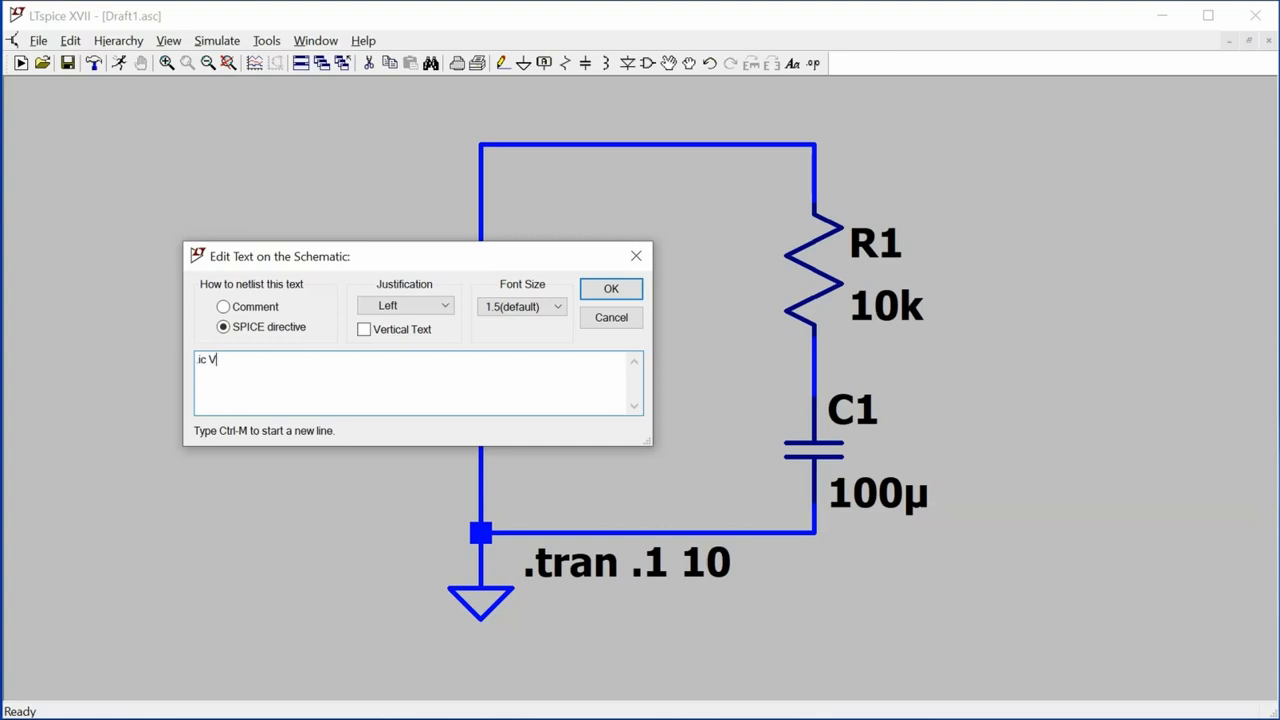
mouse_move(863, 460)
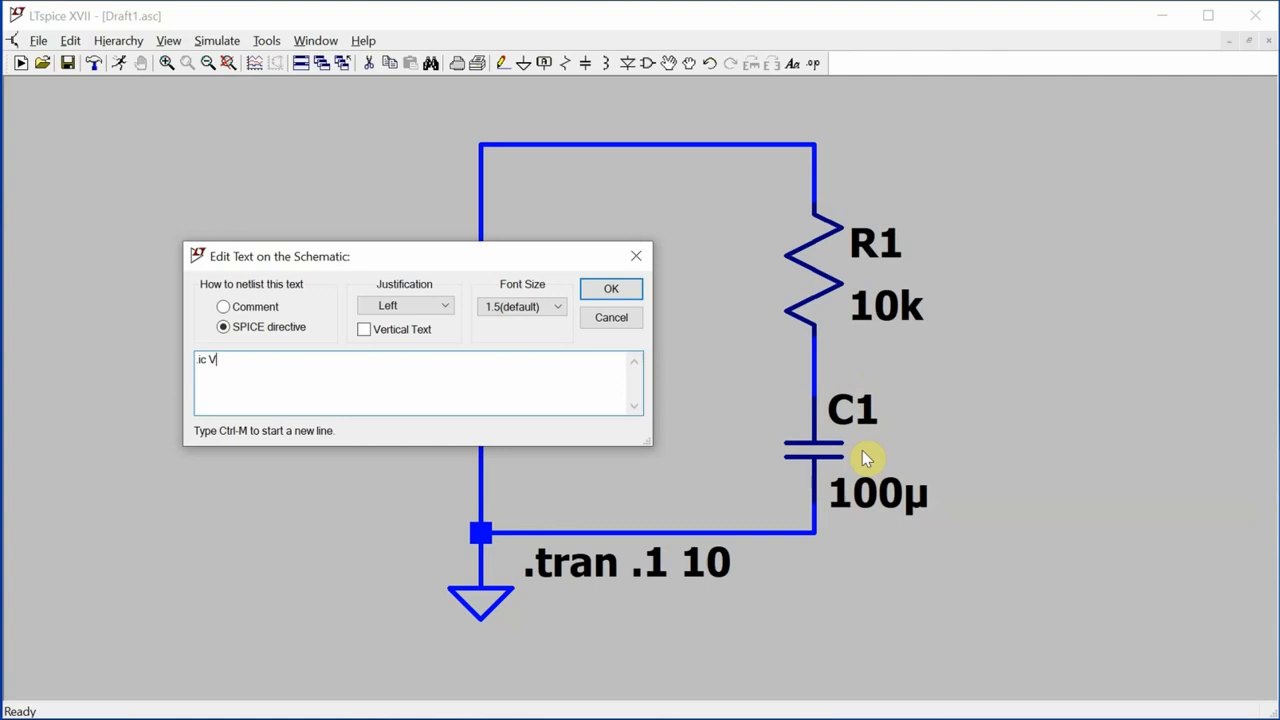
text(()=)
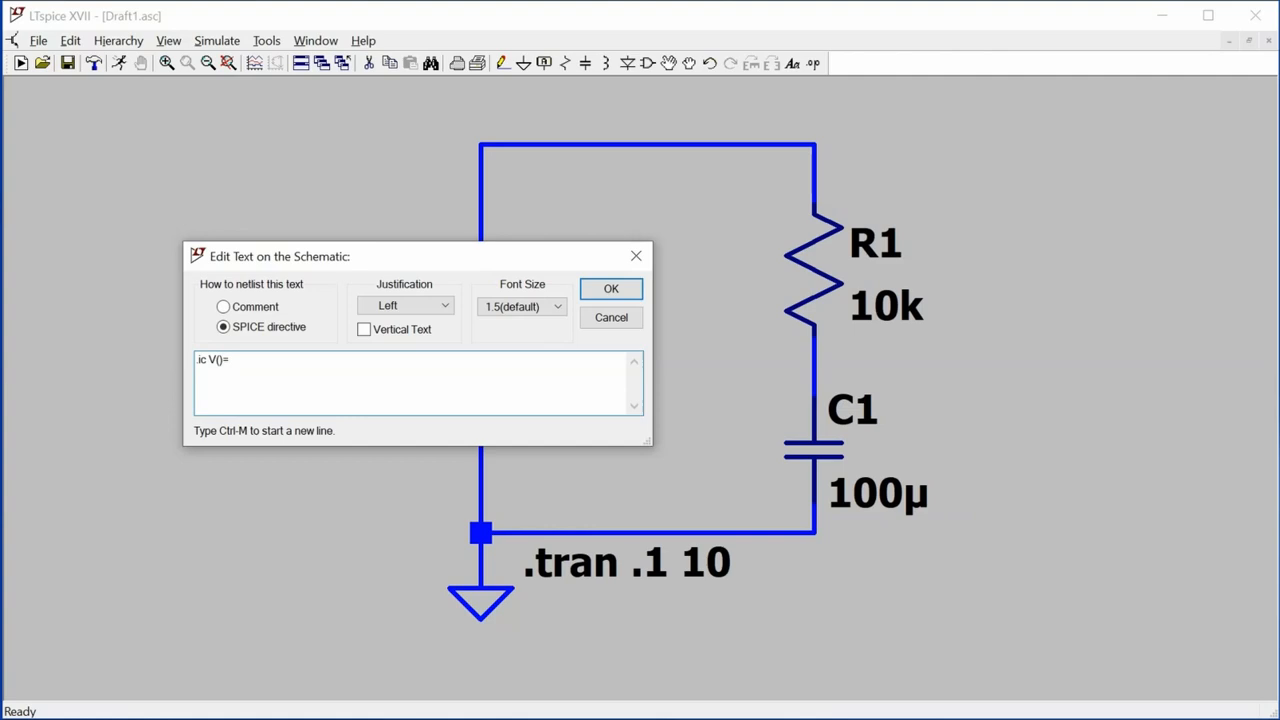
click(610, 288)
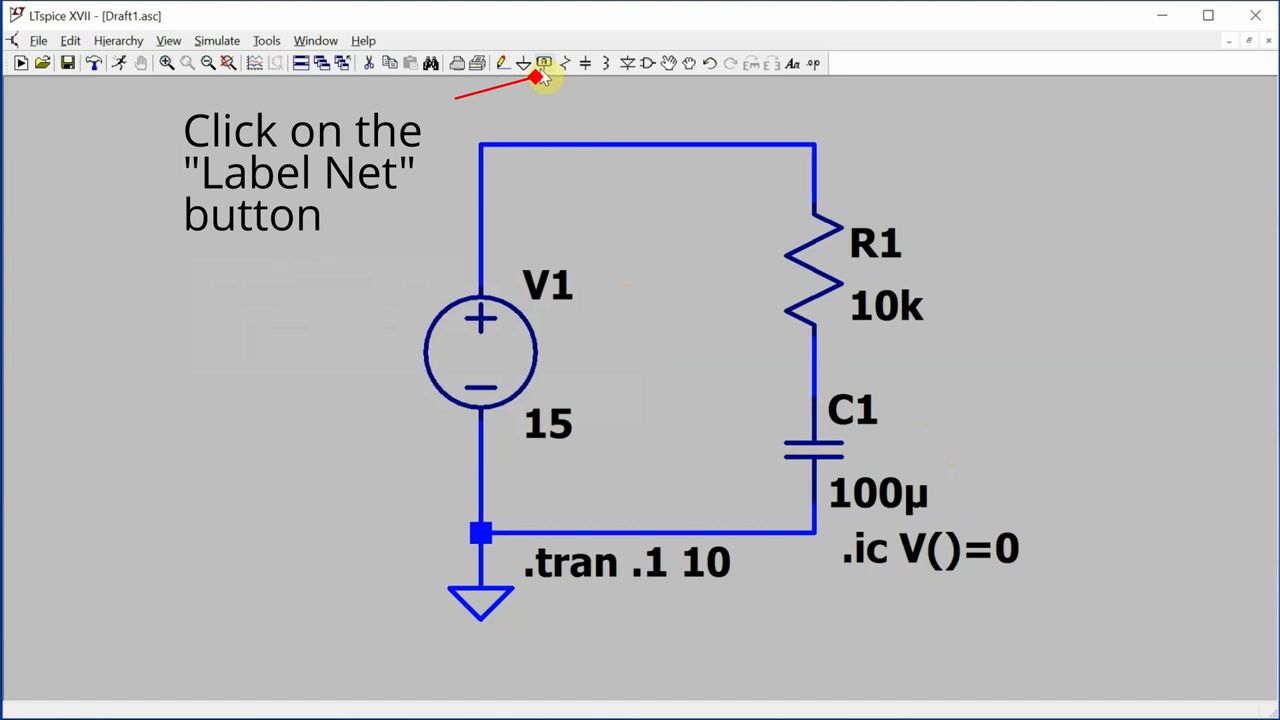
click(544, 63)
text(VC)
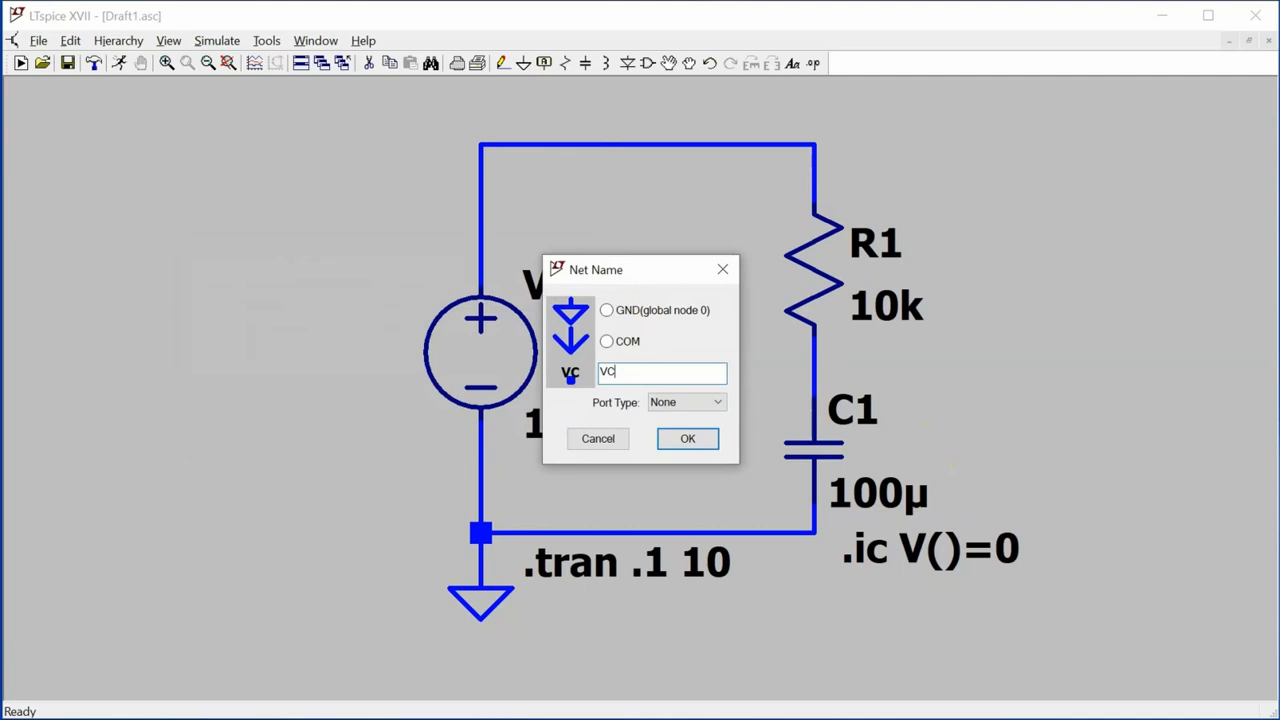
click(687, 439)
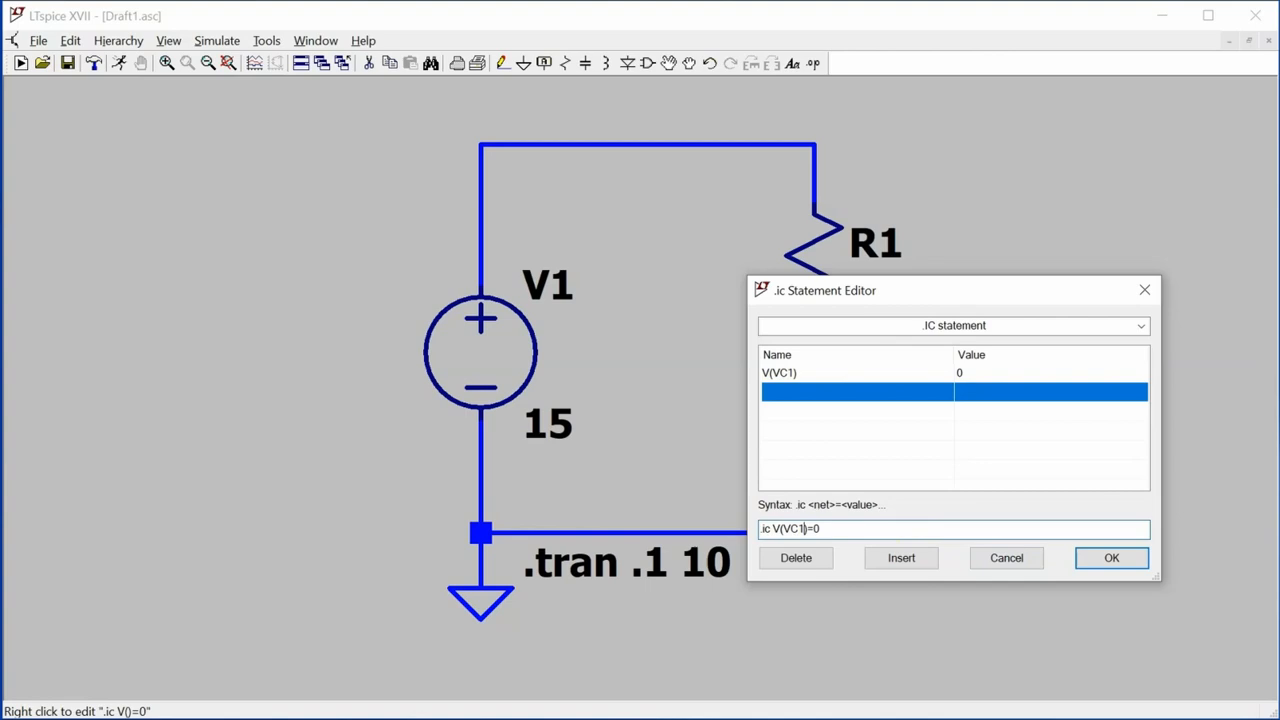
Confirm .ic V(VC1)=0 and run the 10 s transient simulation, plotting V(vc1) and I(R1)
click(1111, 558)
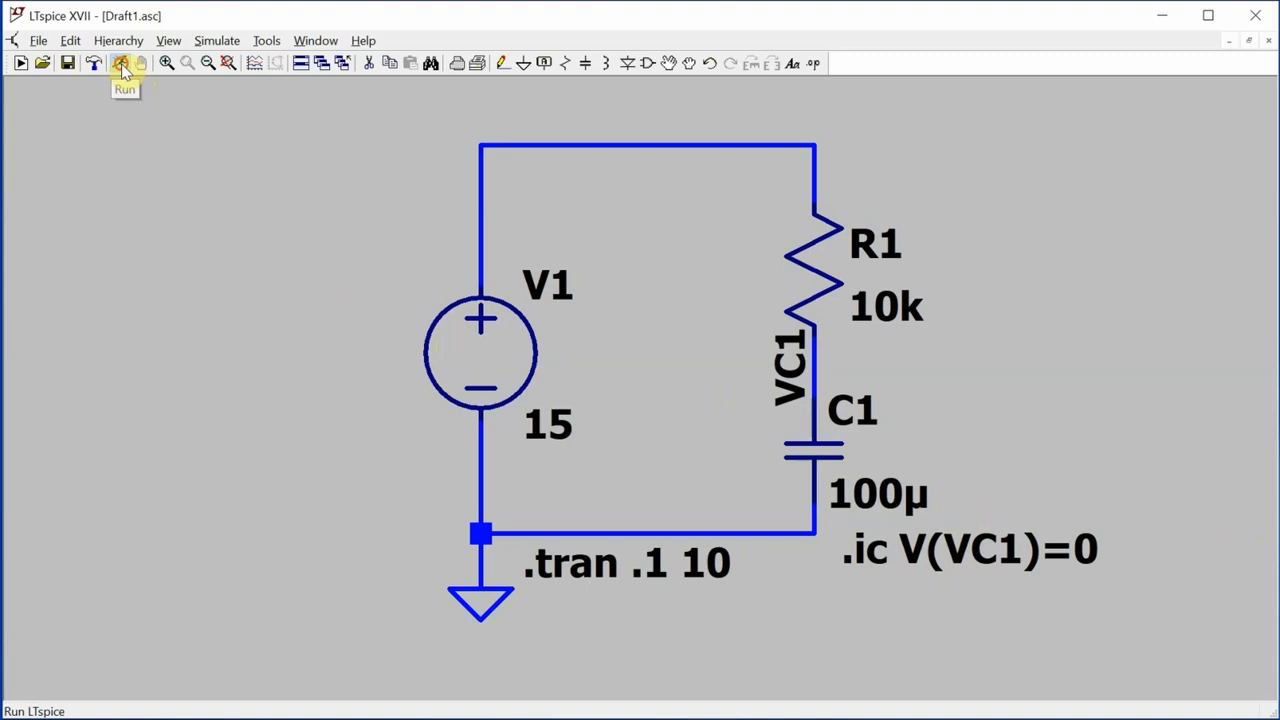
click(143, 63)
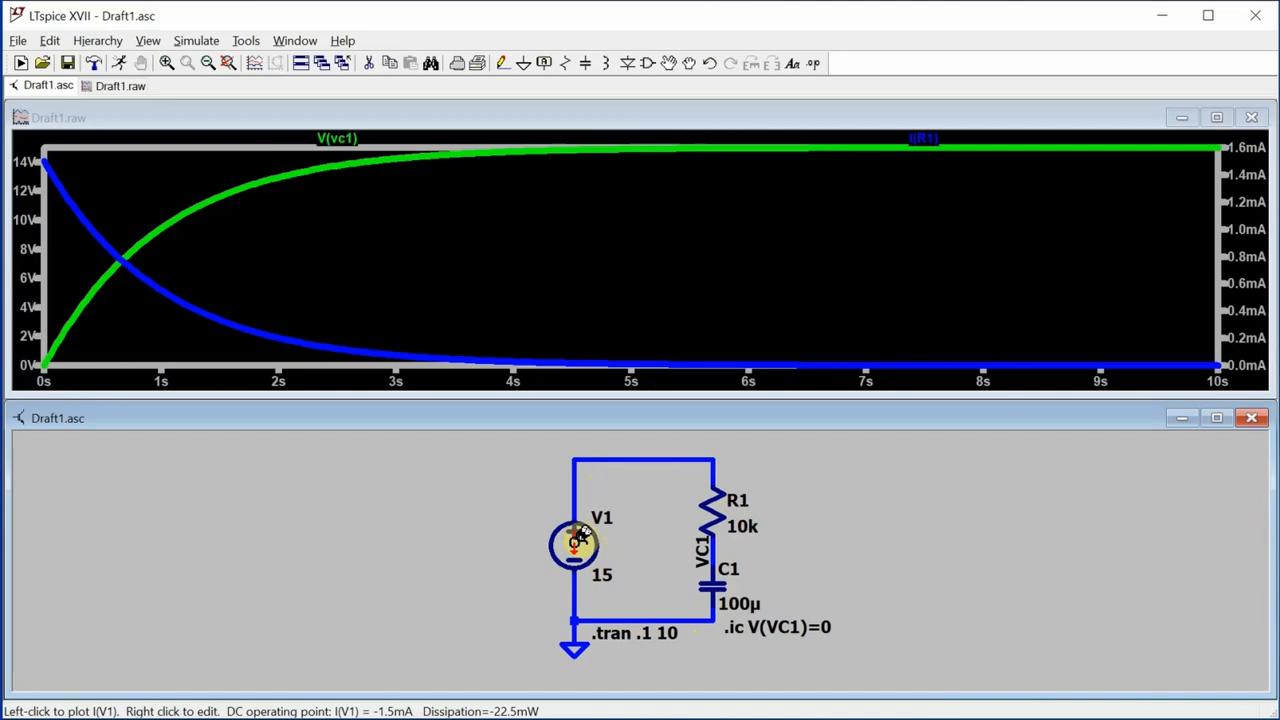
Probe voltage source V1 to add the I(V1) current trace
click(573, 550)
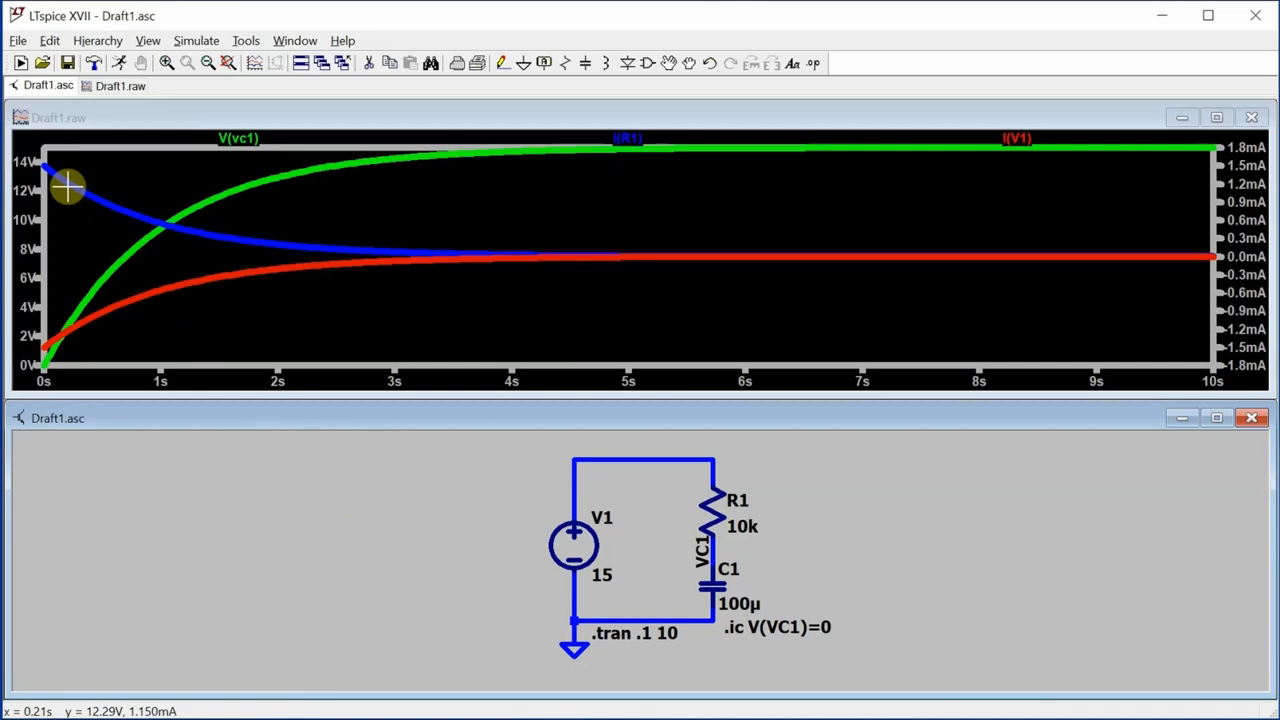
mouse_move(718, 475)
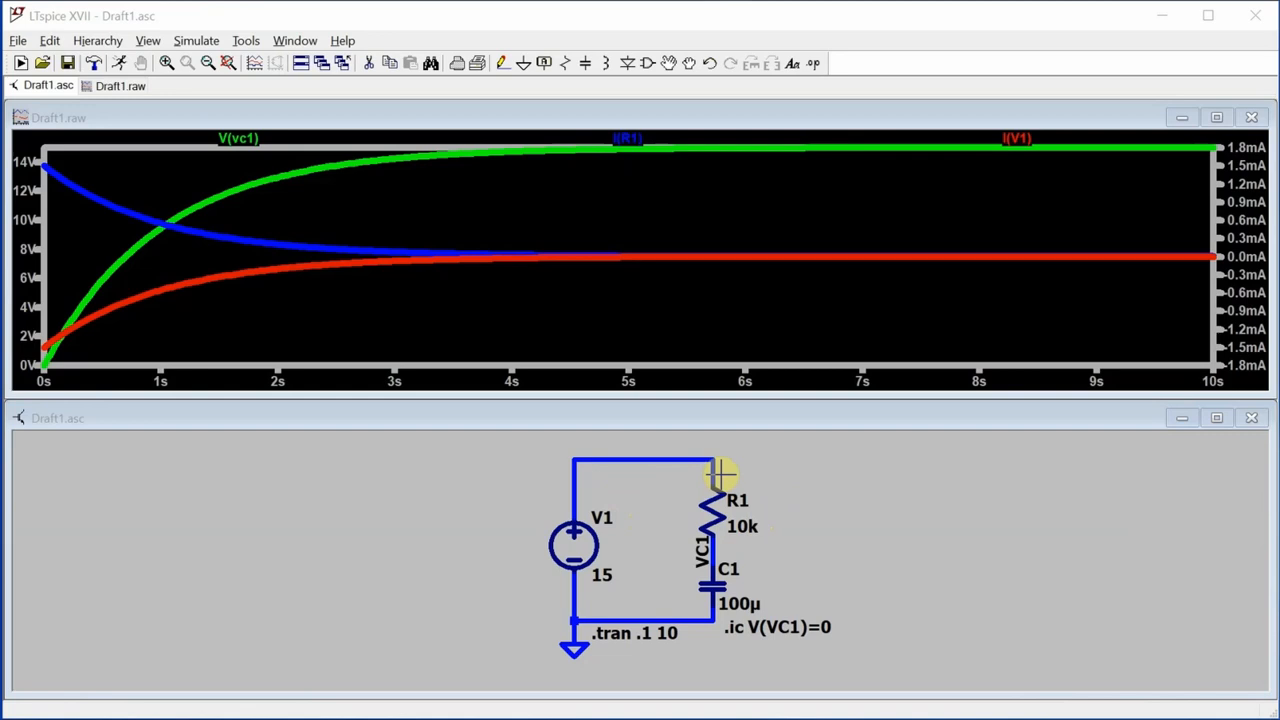
mouse_move(720, 470)
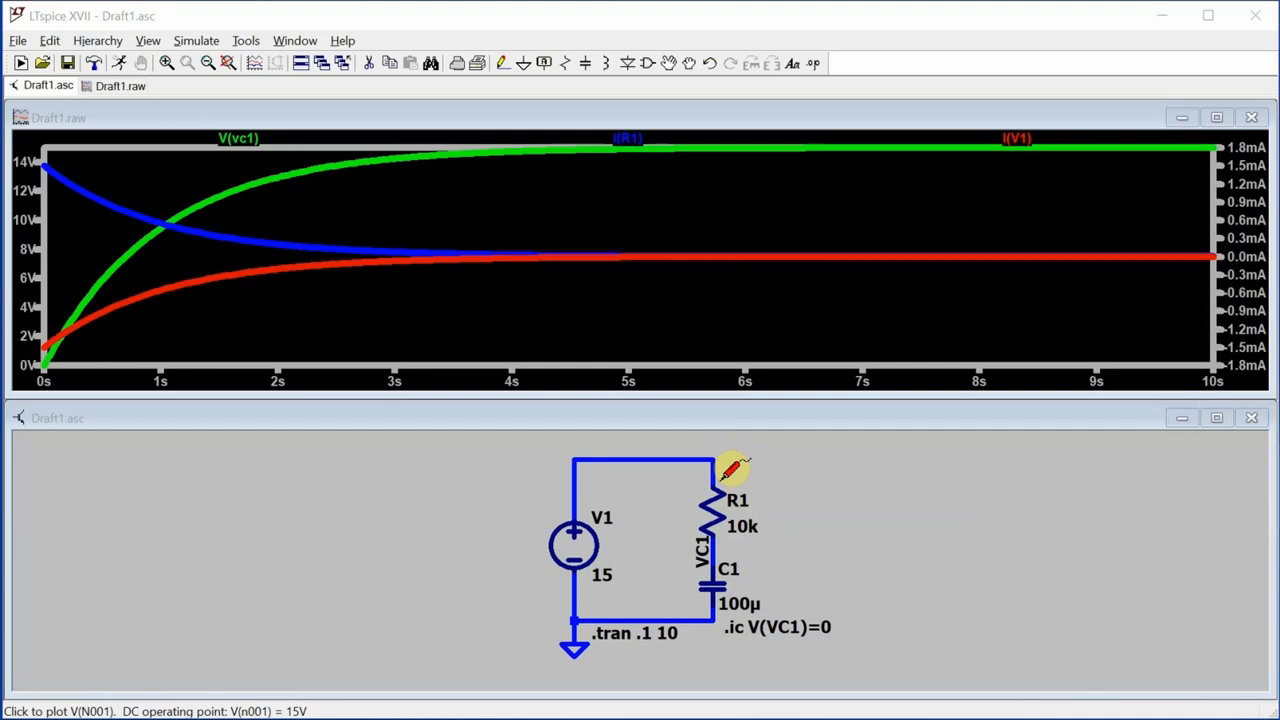
mouse_move(722, 555)
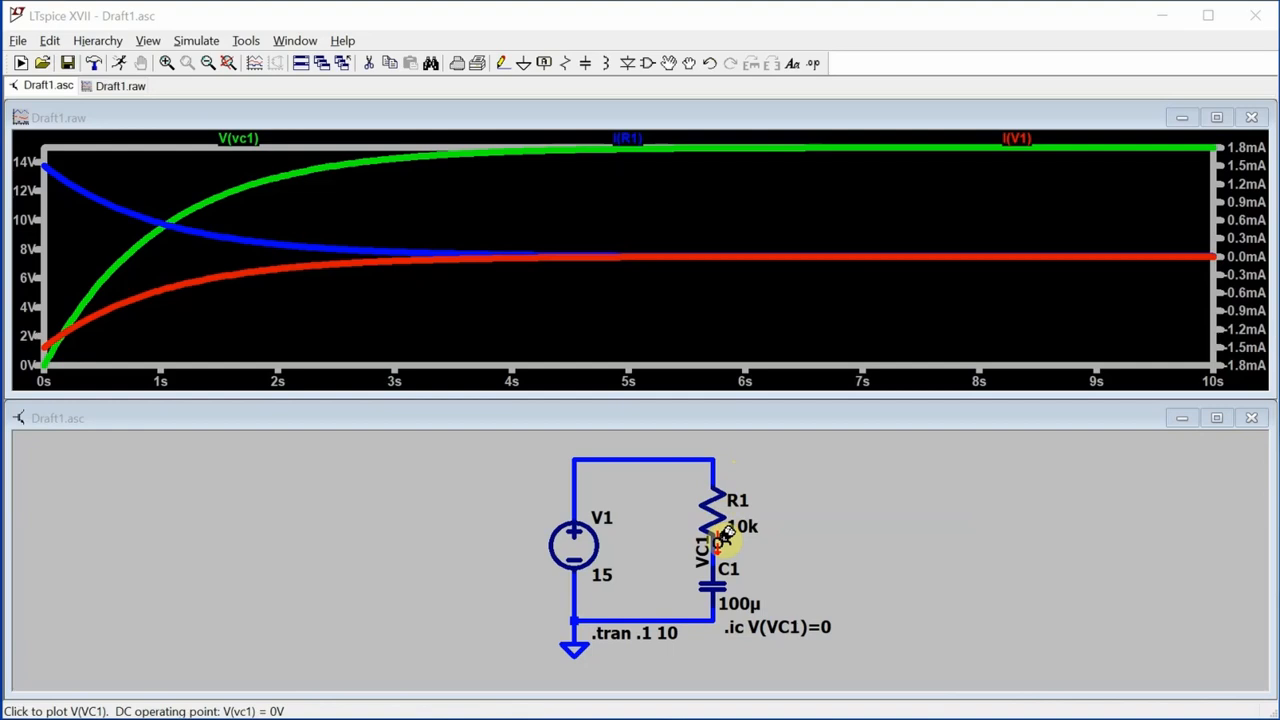
mouse_move(617, 517)
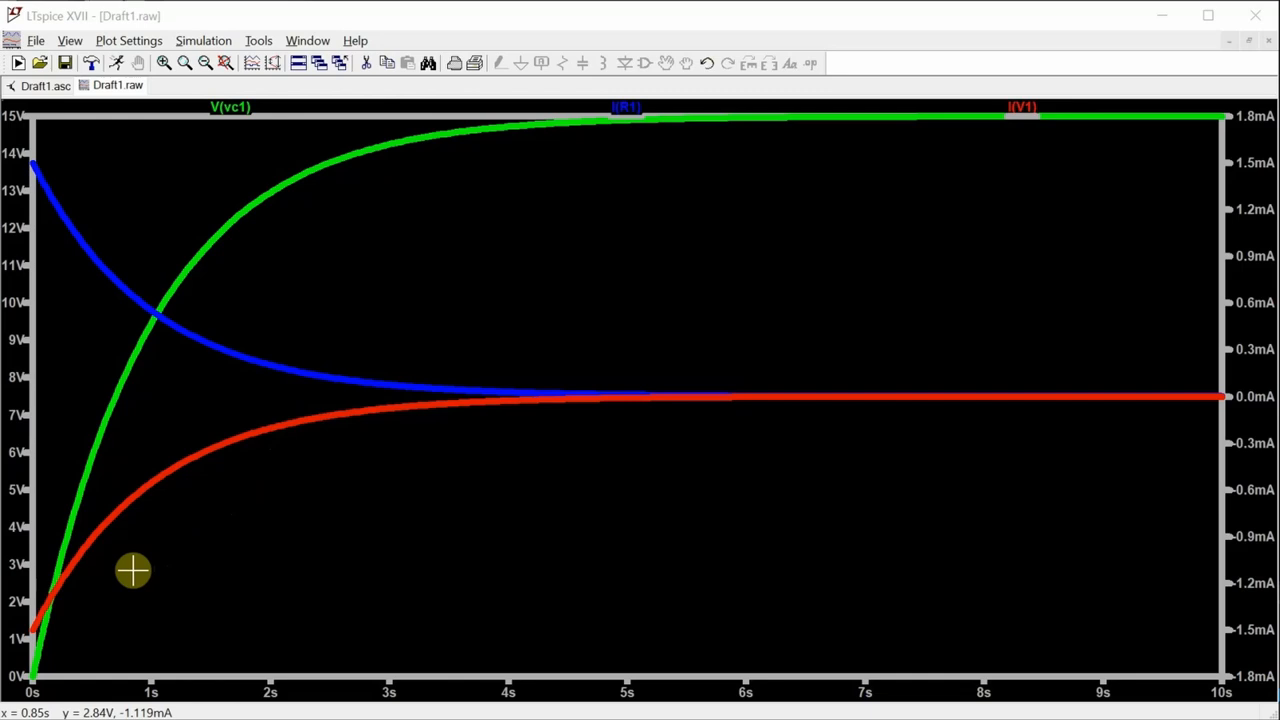
mouse_move(595, 627)
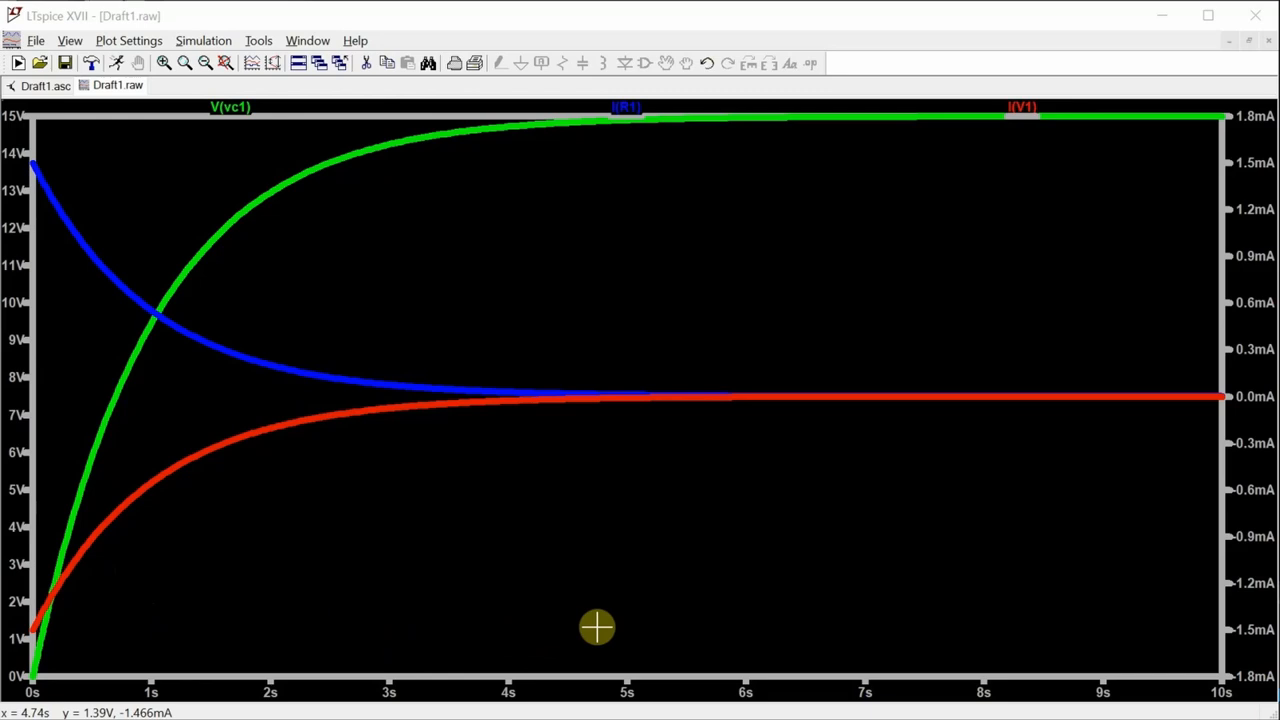
mouse_move(554, 148)
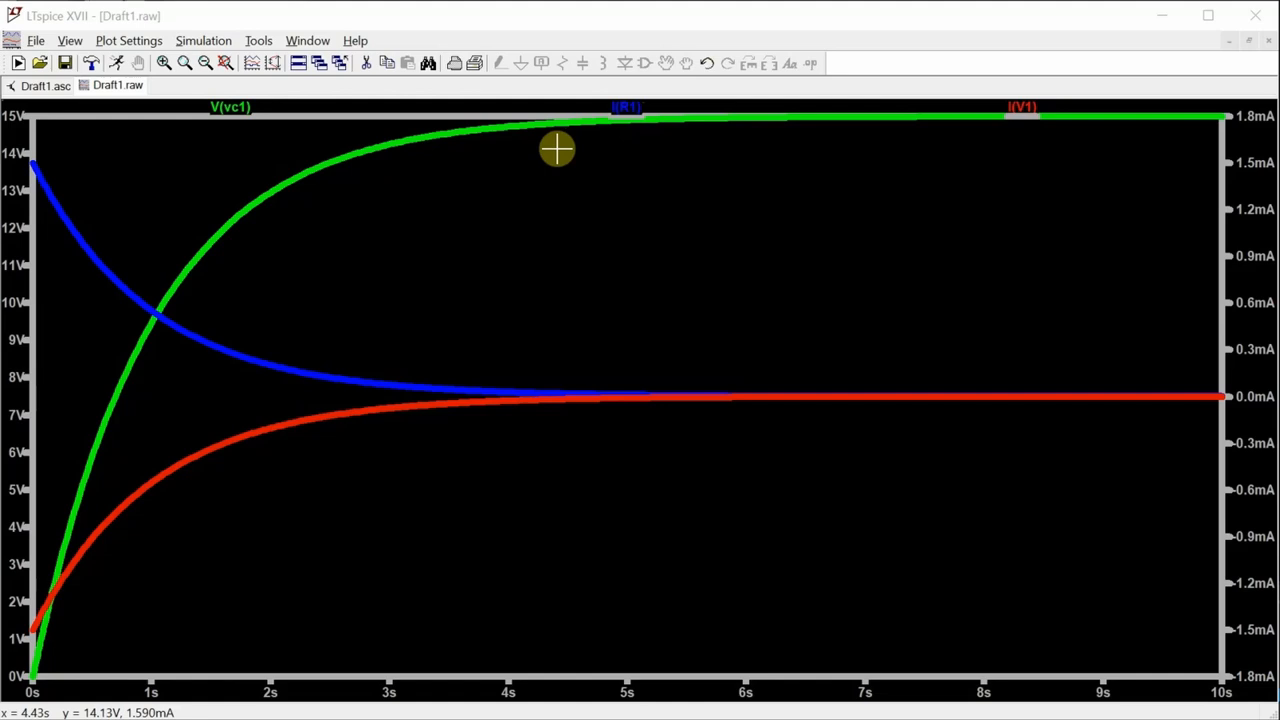
mouse_move(88, 632)
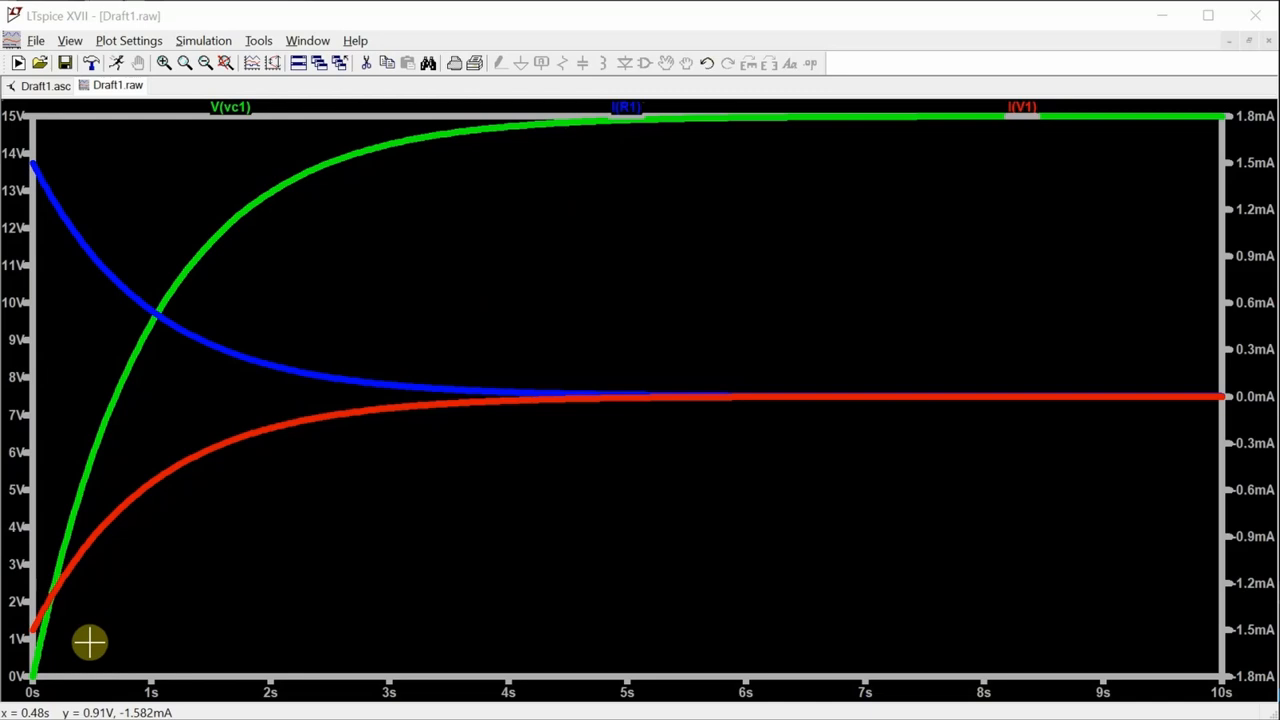
mouse_move(269, 133)
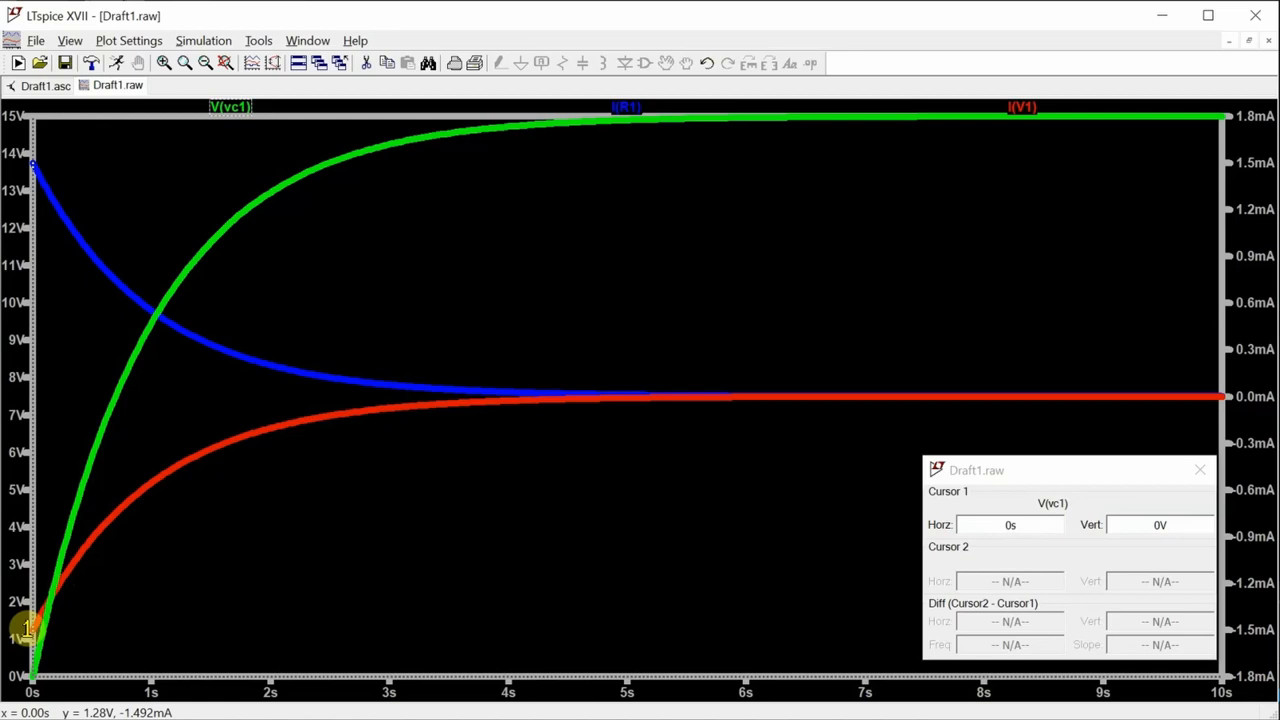
Put cursor 1 on I(R1) at 0 s, read about 1.5 mA, then dismiss it
drag(27, 628, 628, 268)
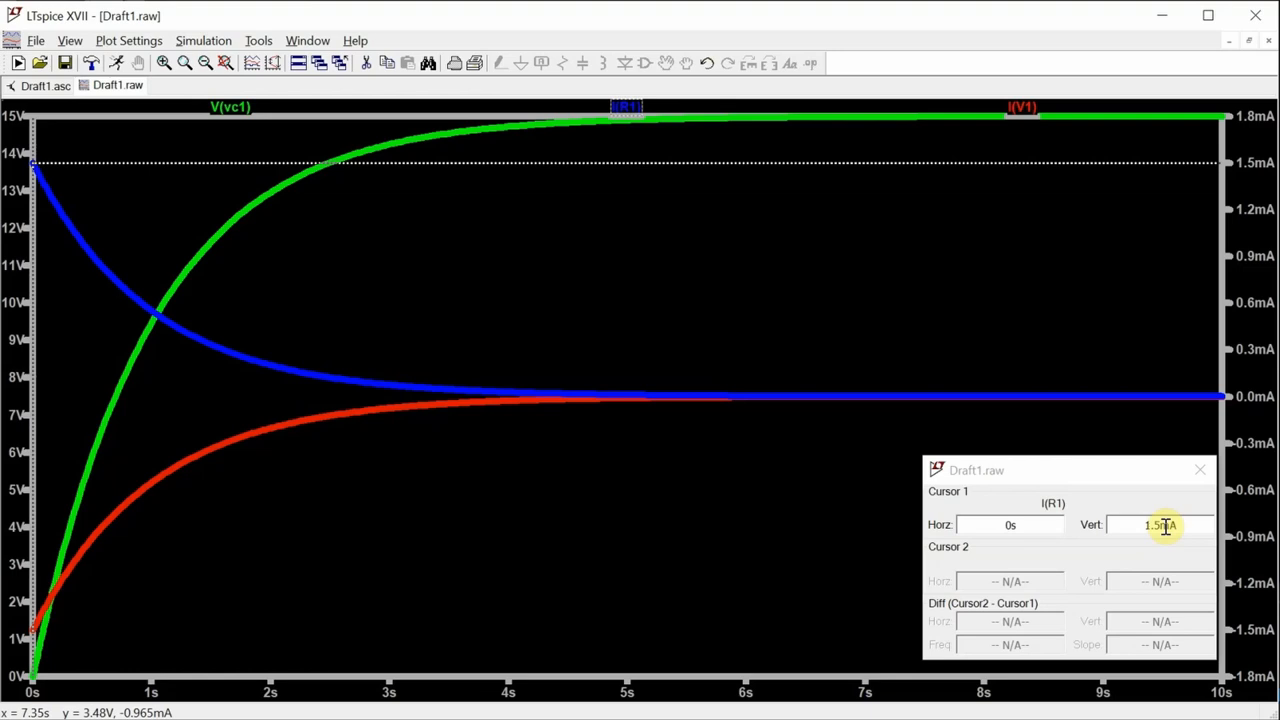
click(1199, 470)
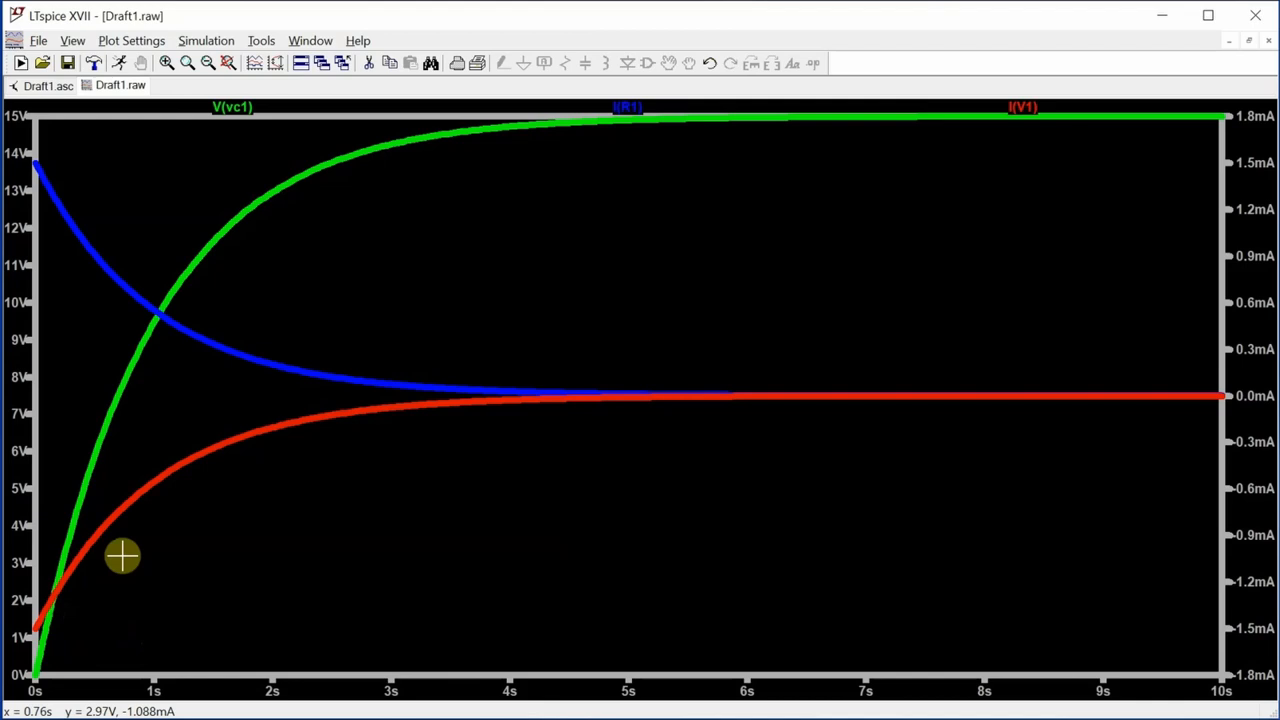
mouse_move(280, 165)
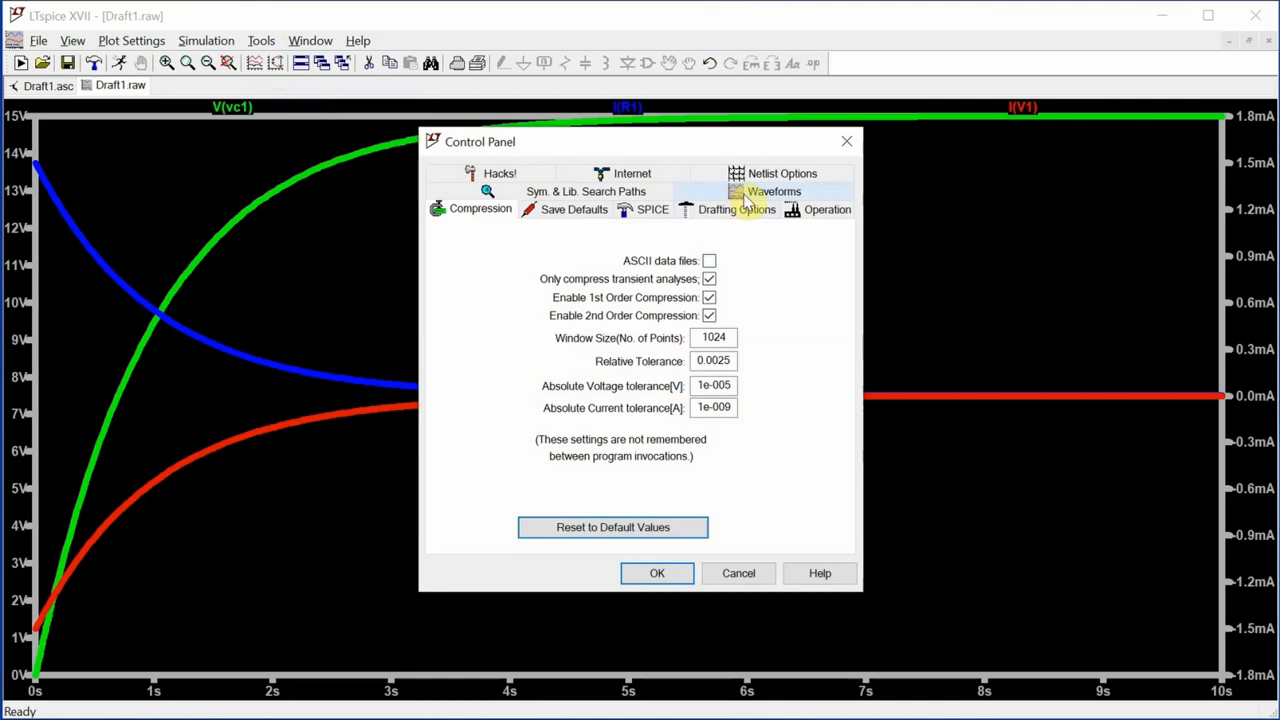
Apply Data trace width 1 in the Control Panel's waveform settings
click(770, 191)
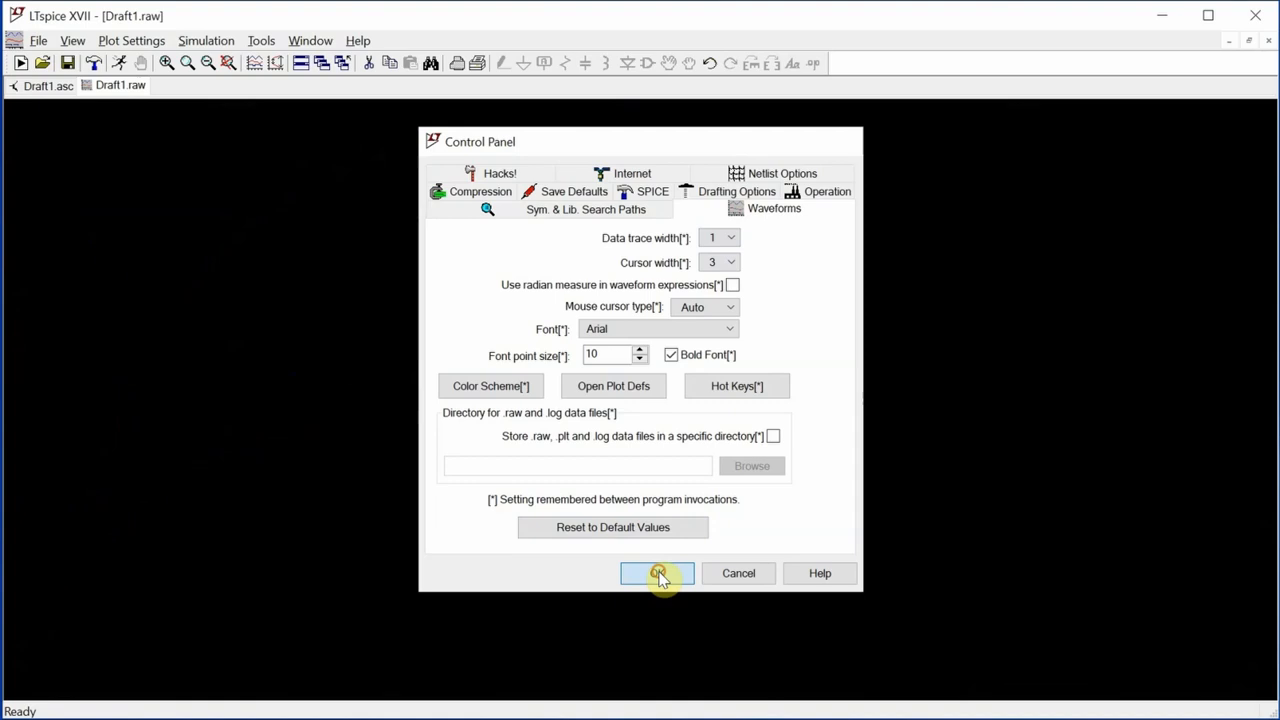
click(656, 573)
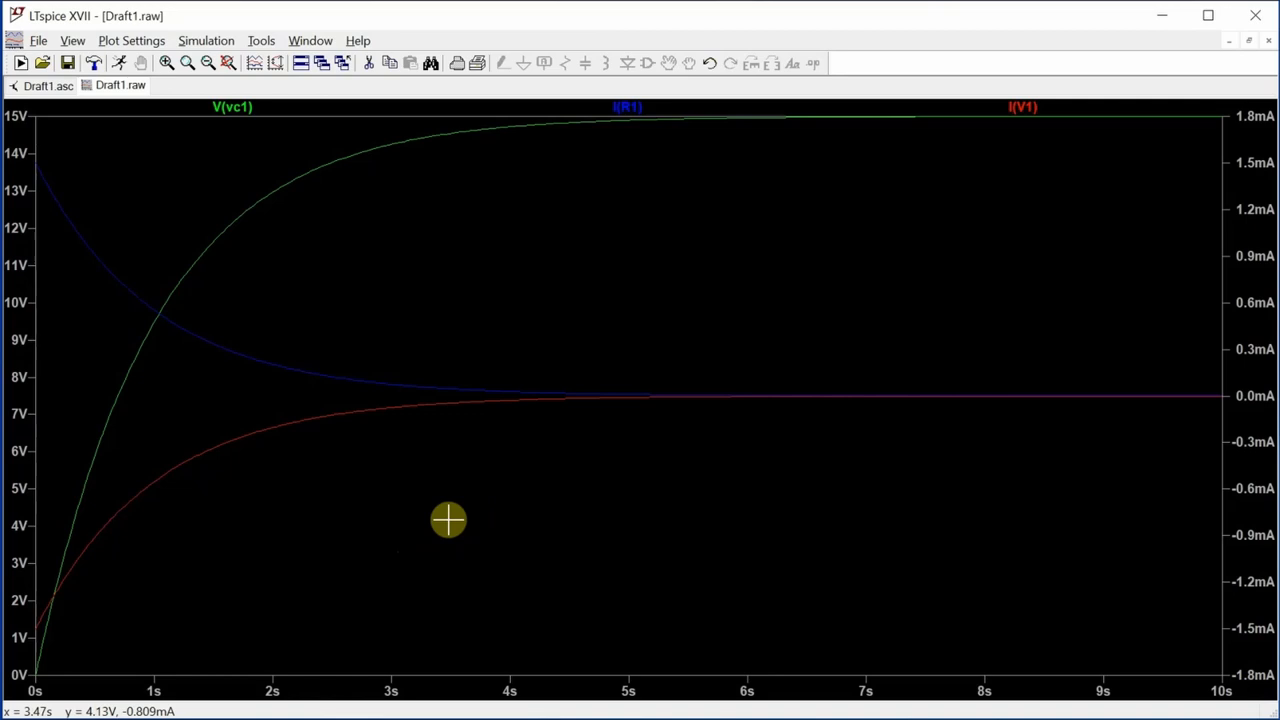
Reopen the Control Panel from the Tools menu to reach the waveform trace width choices
click(253, 40)
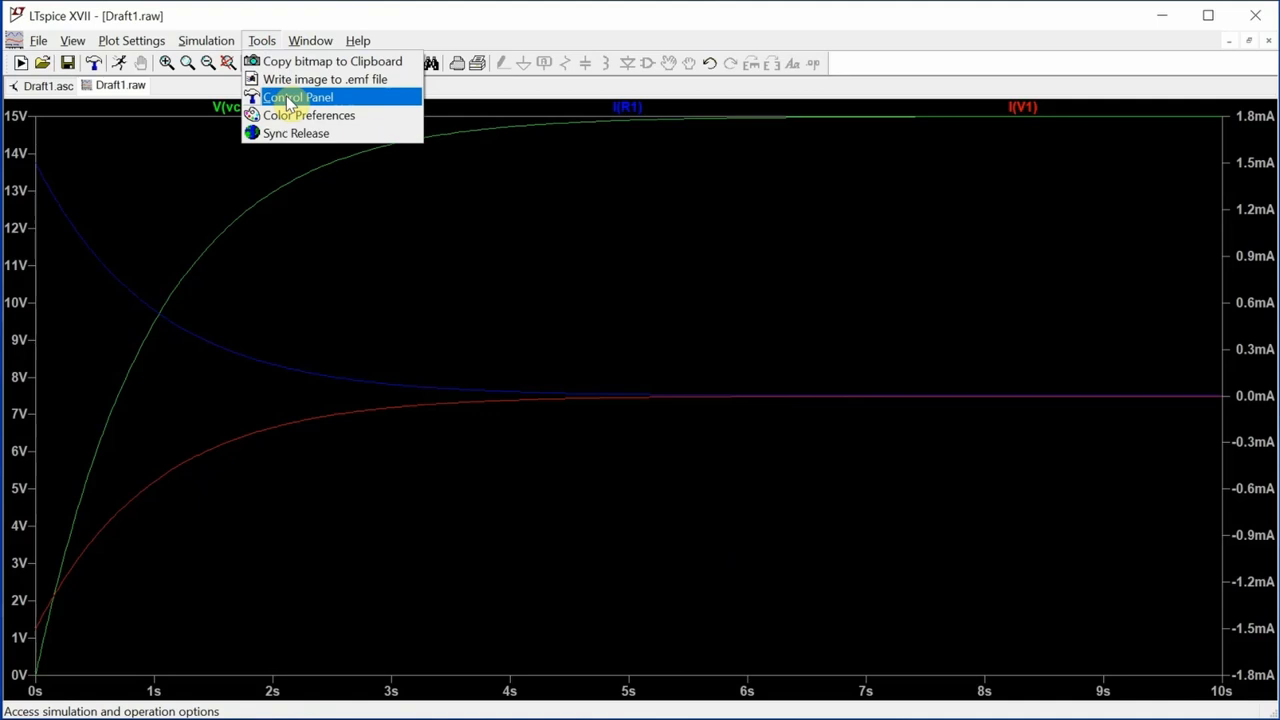
click(297, 97)
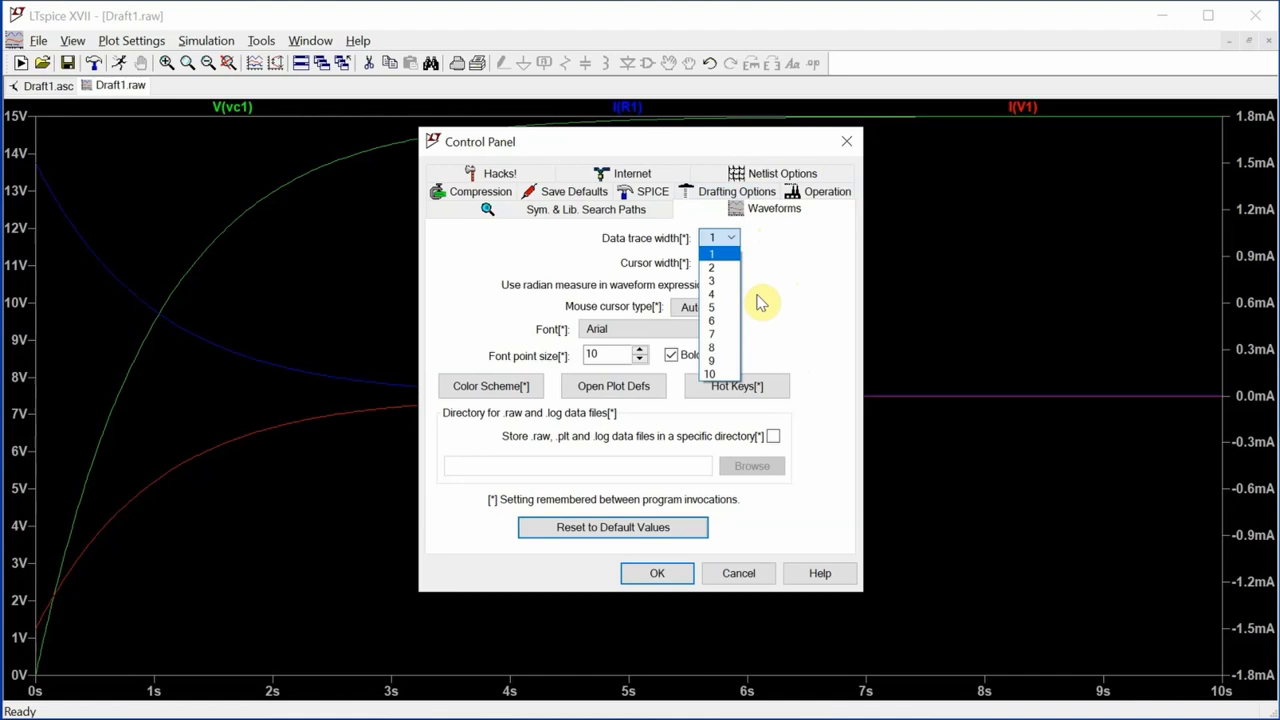